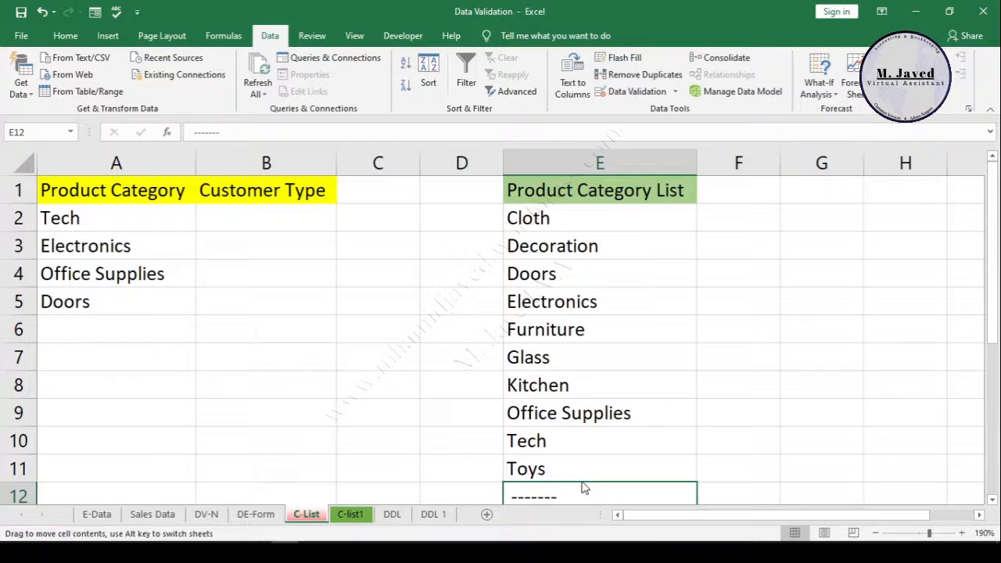
Clear column A's sample entries and reorder the category list so Cloth through Toys fill E2:E10.
left_click(203, 336)
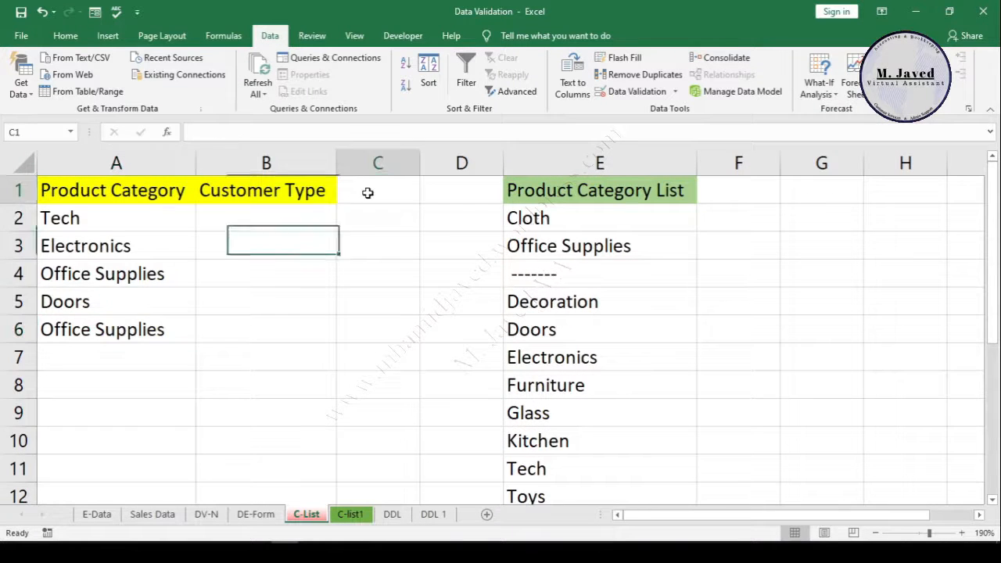
left_click(66, 34)
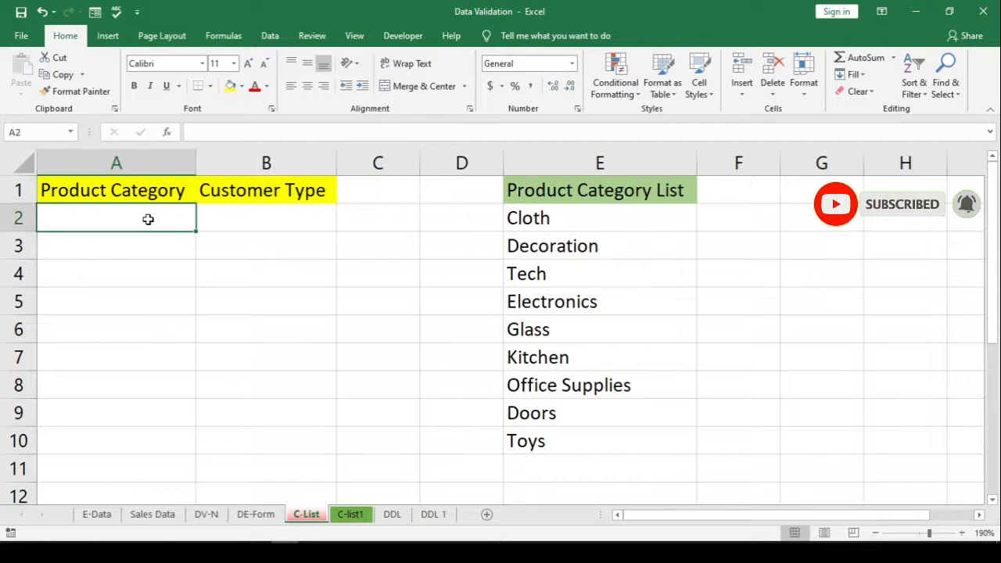
type("Decoration")
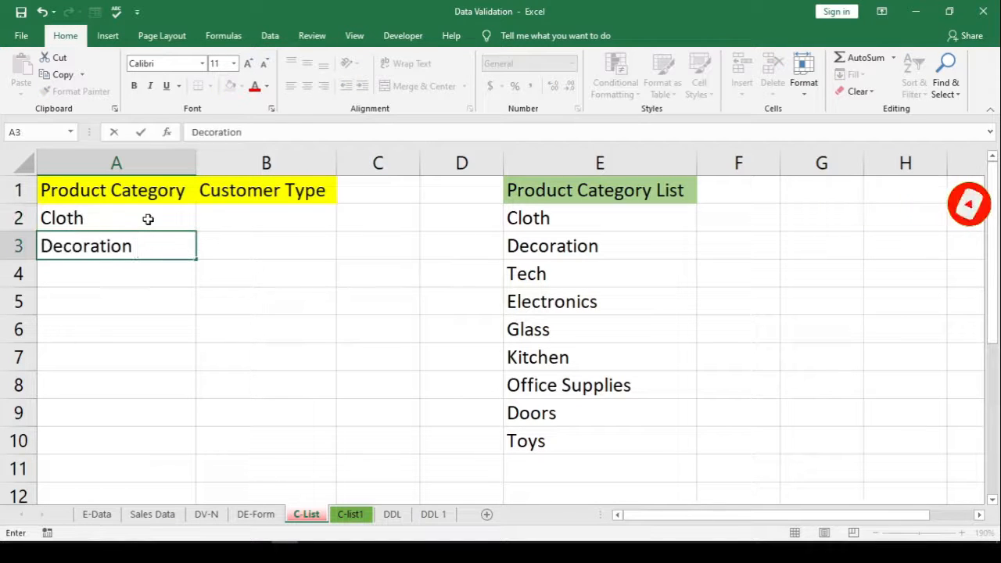
type("Ki")
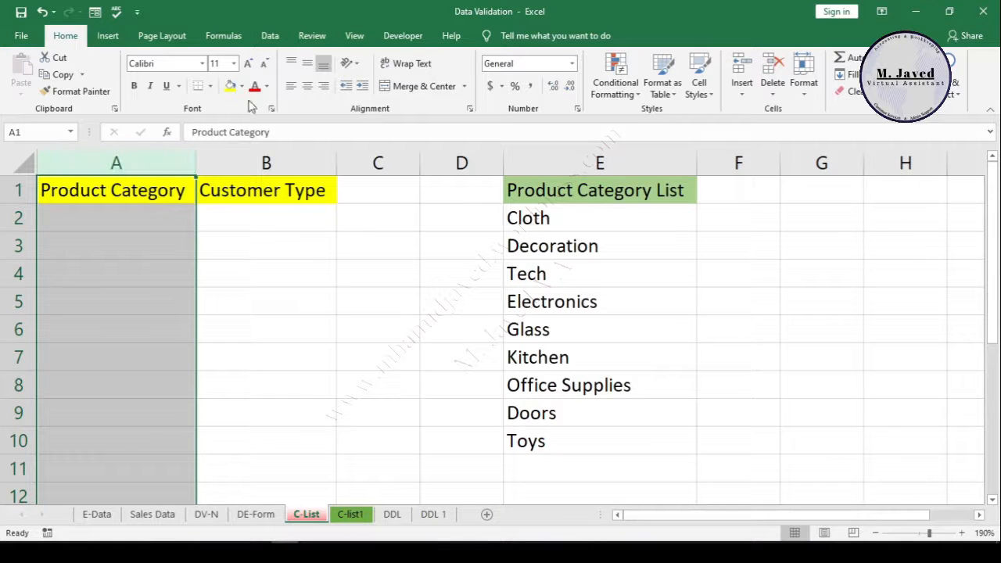
Give column A a List data validation sourced from =$E$2:$E$10.
left_click(269, 34)
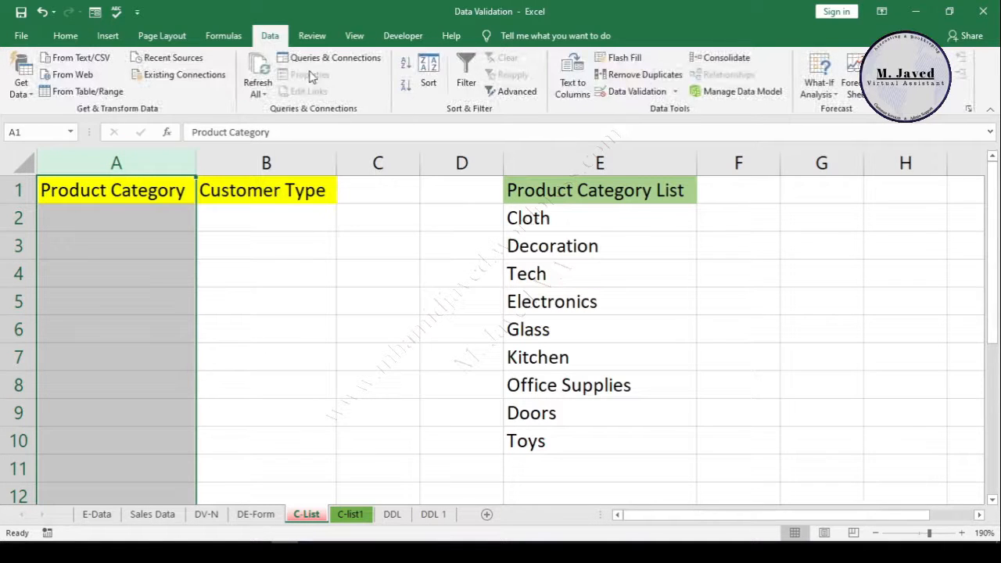
left_click(637, 91)
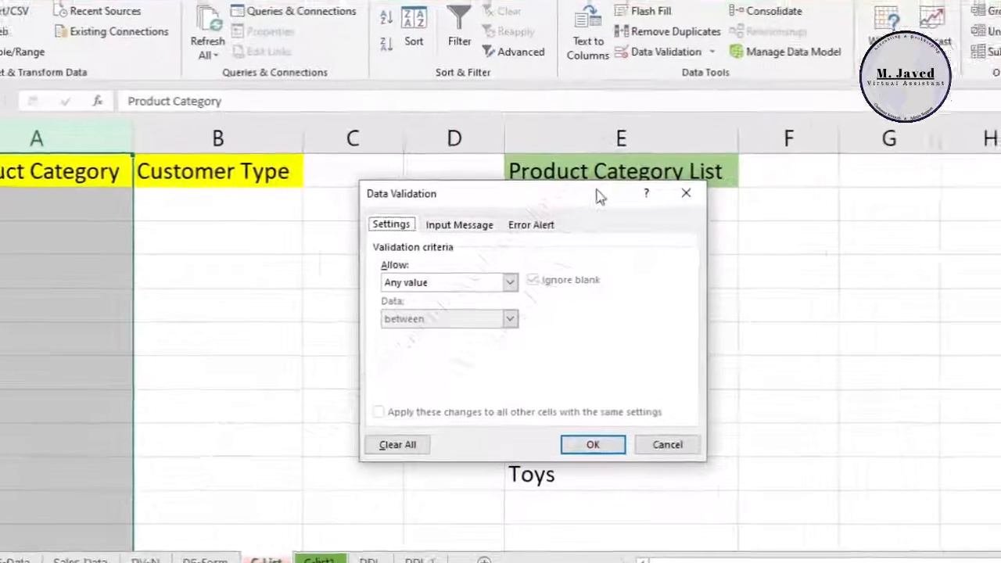
left_click(510, 282)
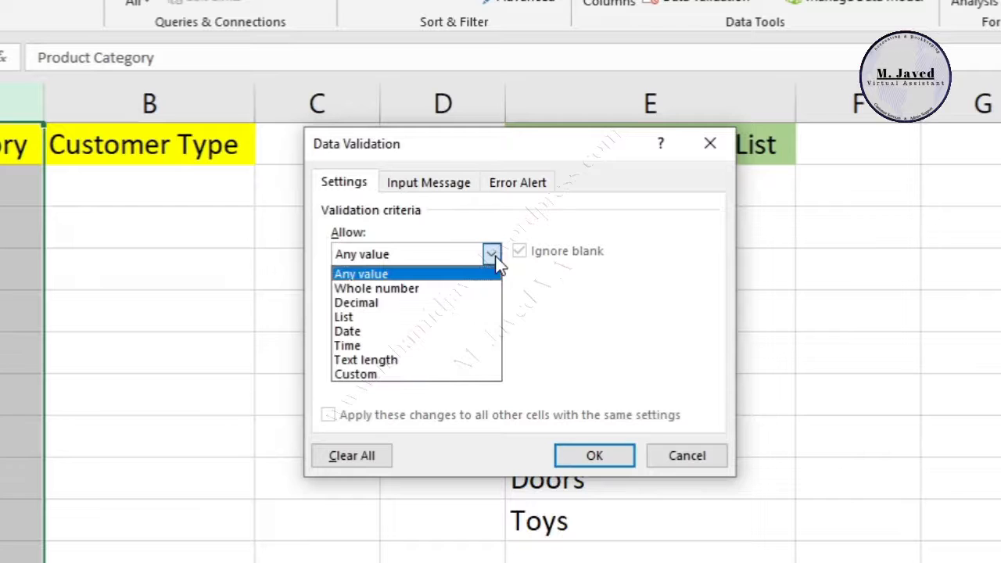
left_click(342, 316)
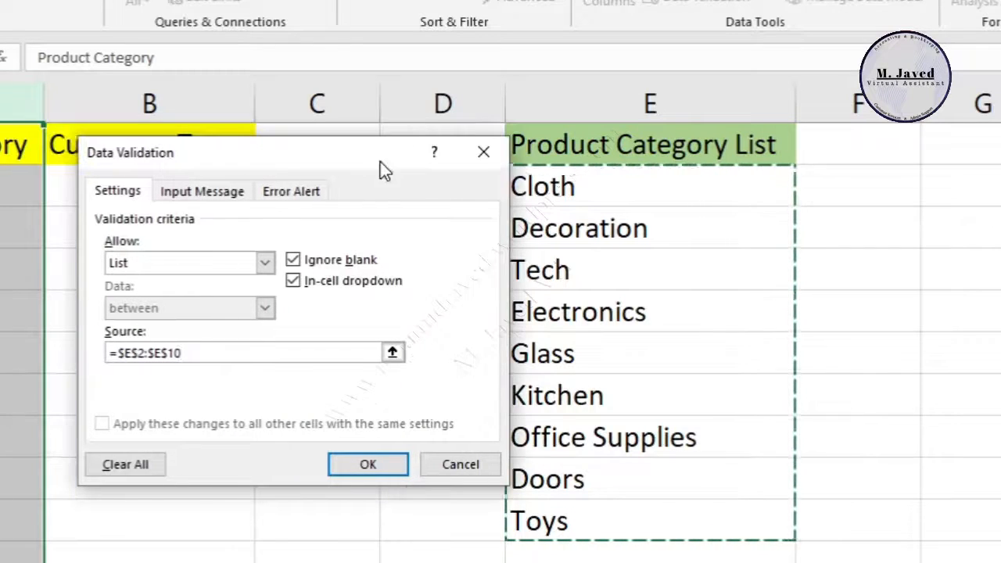
left_click(367, 463)
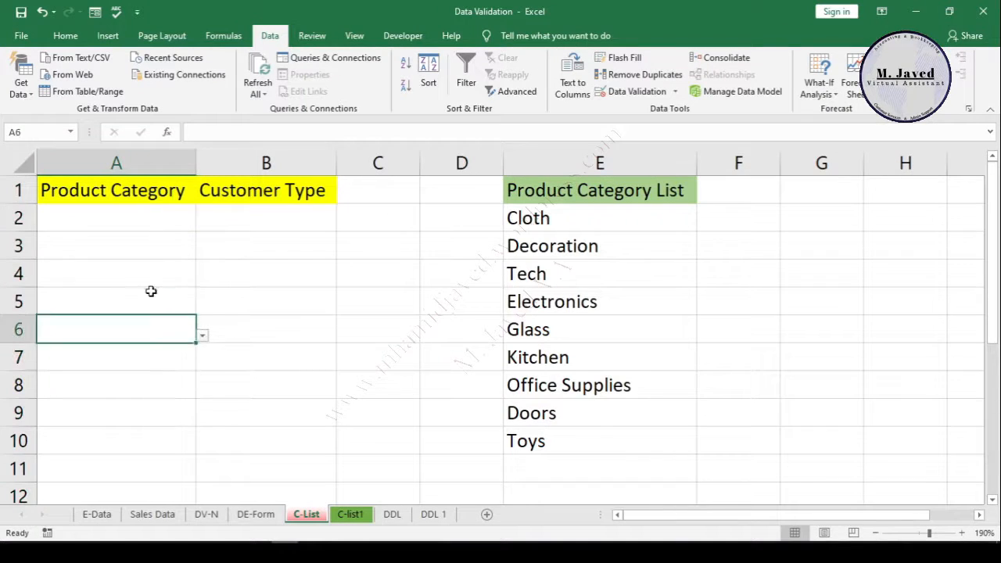
mouse_move(159, 247)
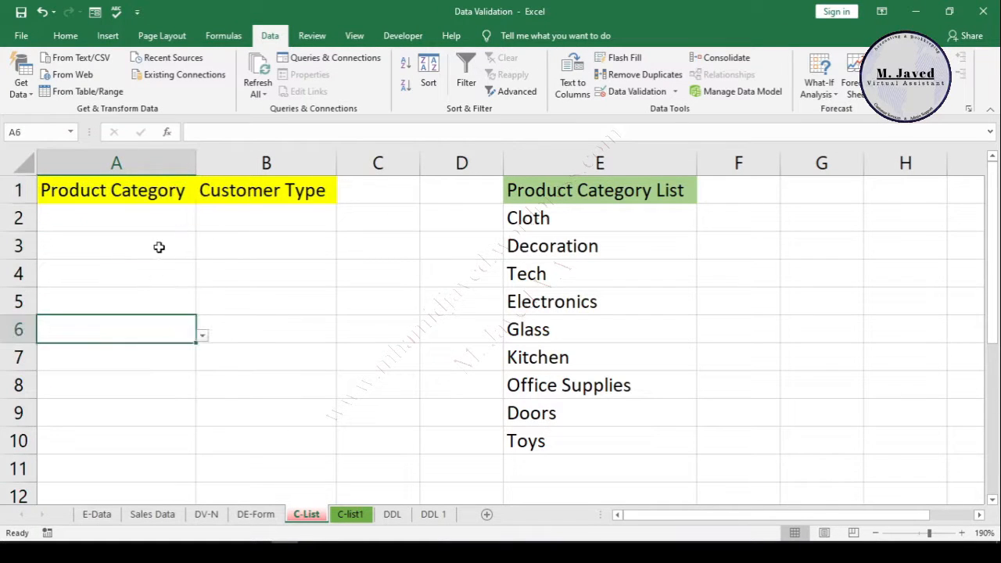
Pick Tech, Electronics and Office Supplies in A2:A4 from the drop-downs and insert a blank cell at E6.
left_click(202, 223)
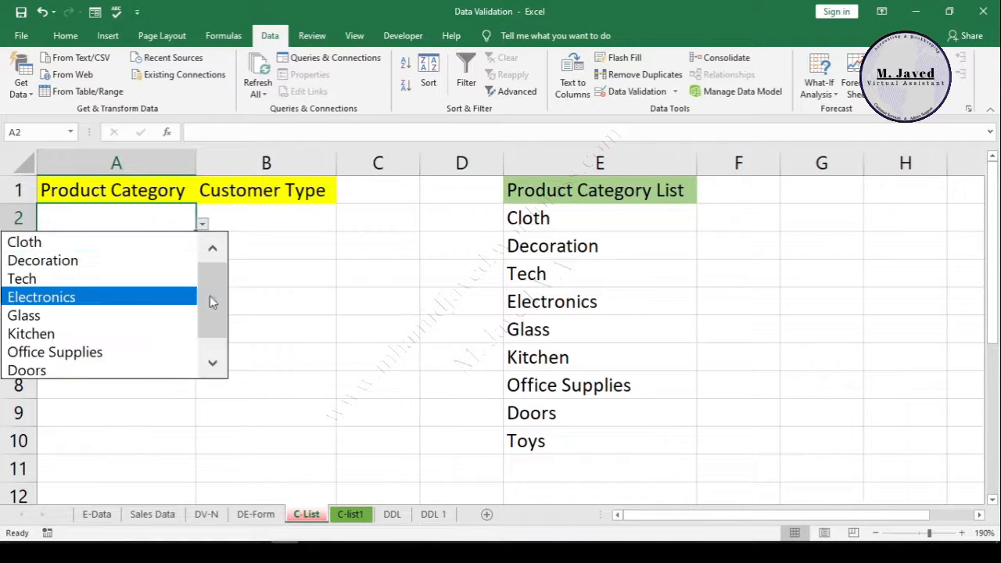
left_click(22, 279)
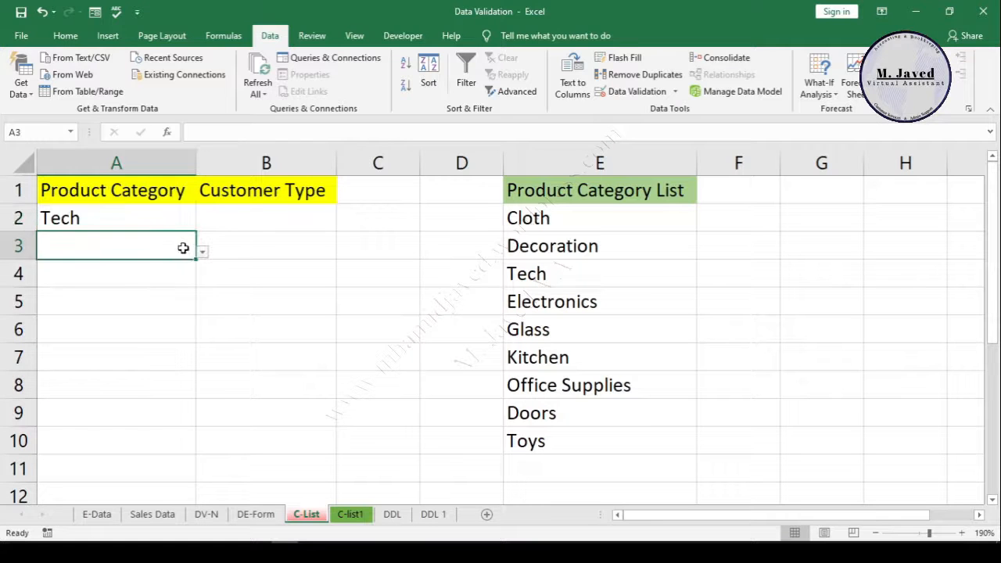
key("Return")
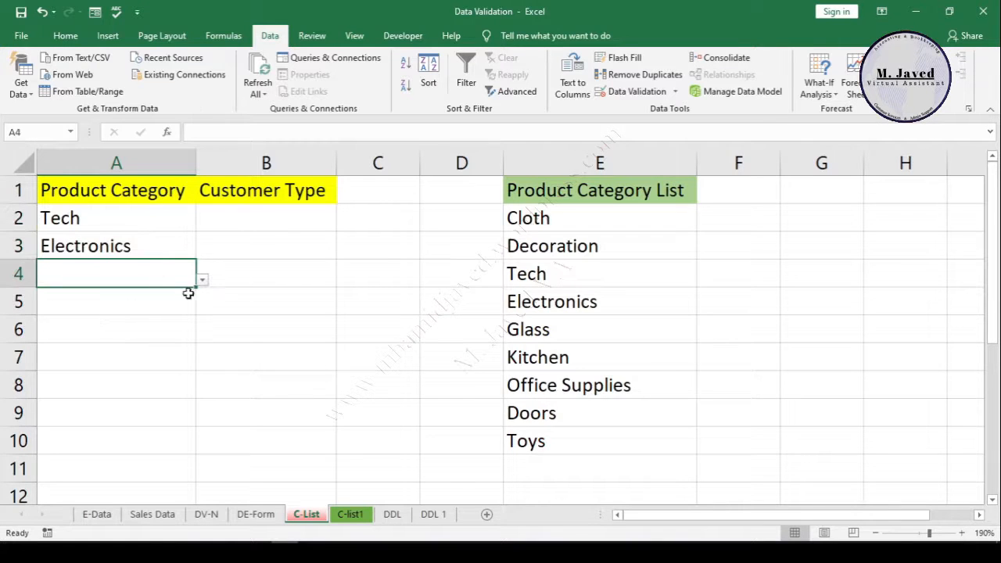
left_click(202, 278)
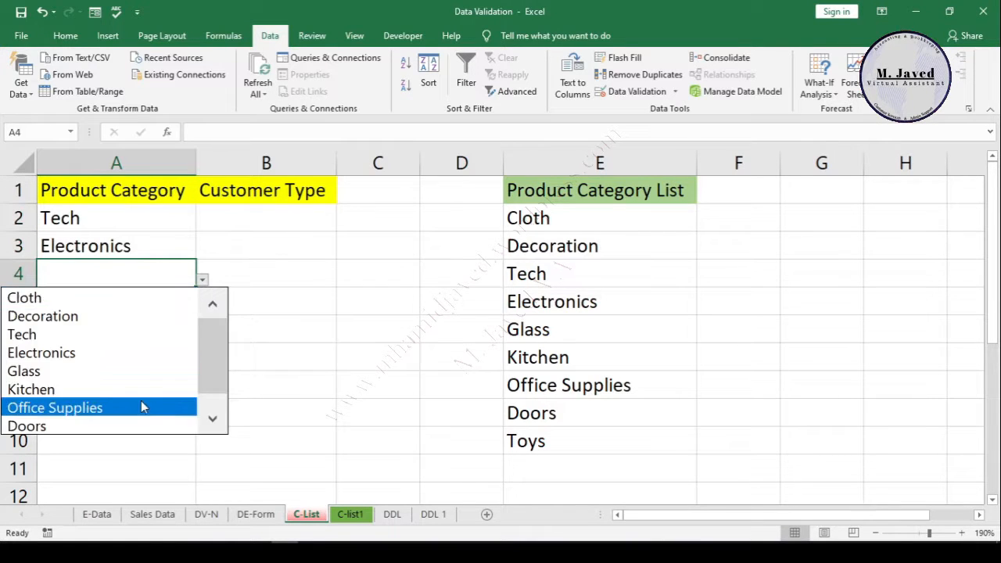
left_click(55, 407)
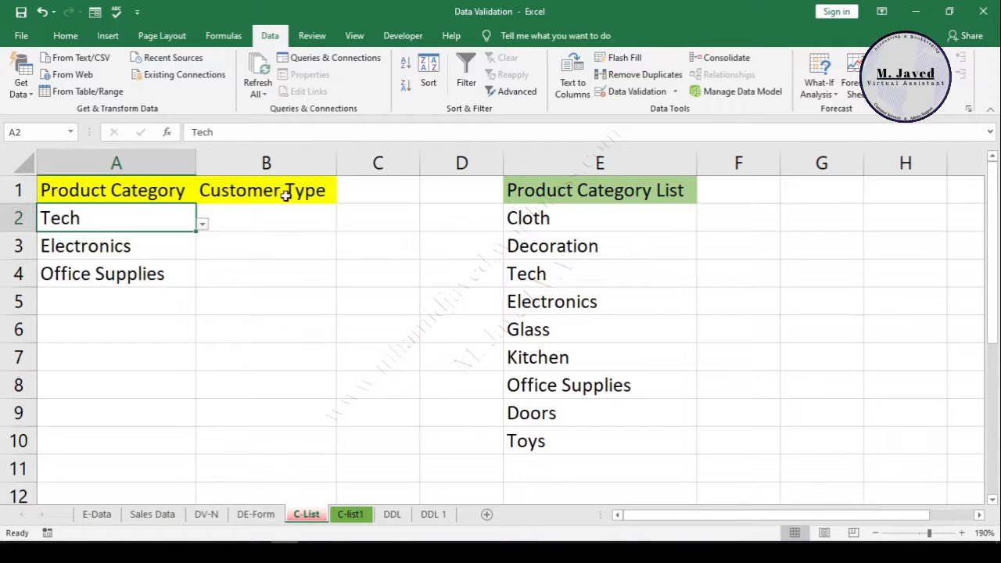
left_click(379, 191)
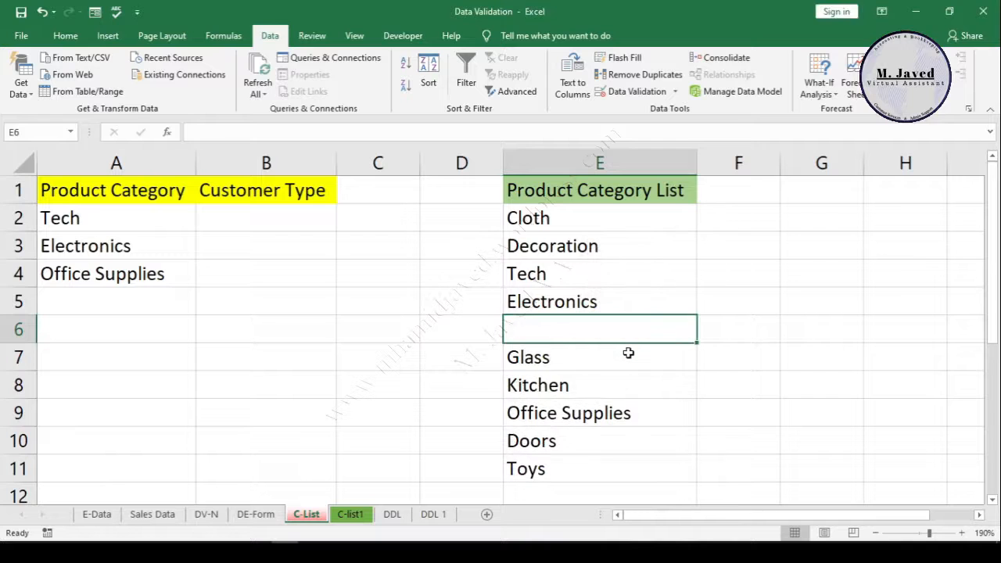
Add Furniture at E6, check it shows in A5's drop-down, then delete E6 shifting cells up.
type("Furtu")
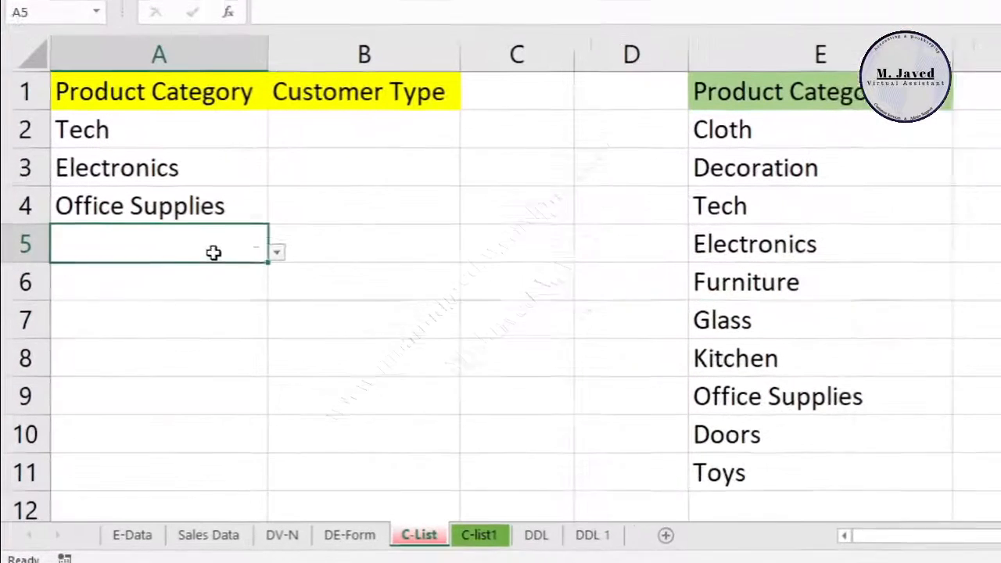
left_click(276, 251)
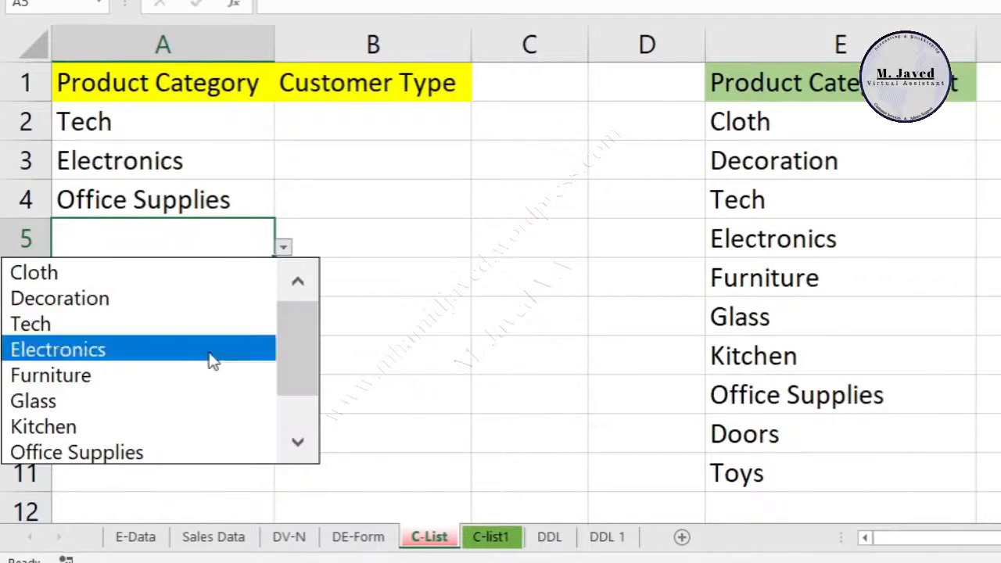
mouse_move(133, 377)
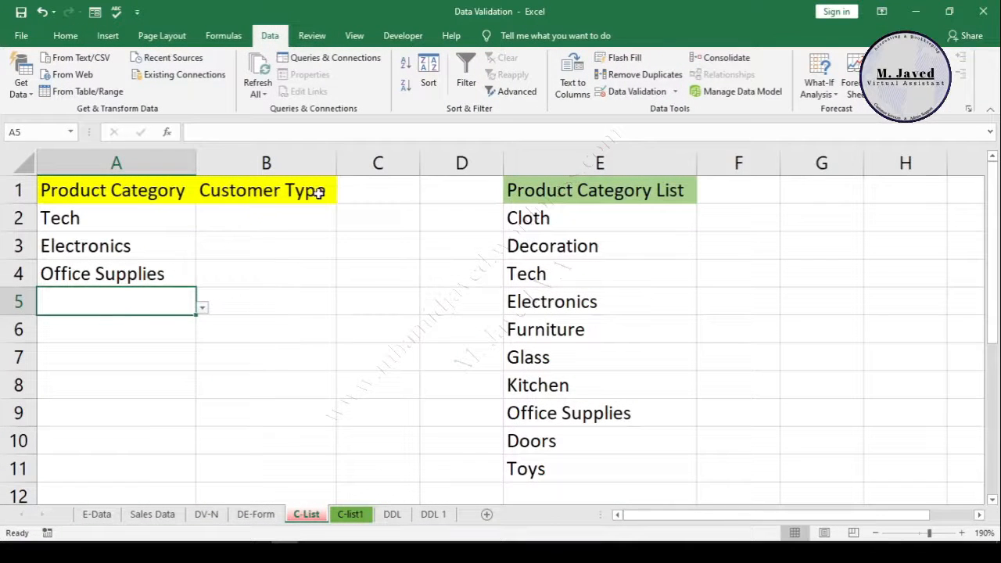
left_click(379, 191)
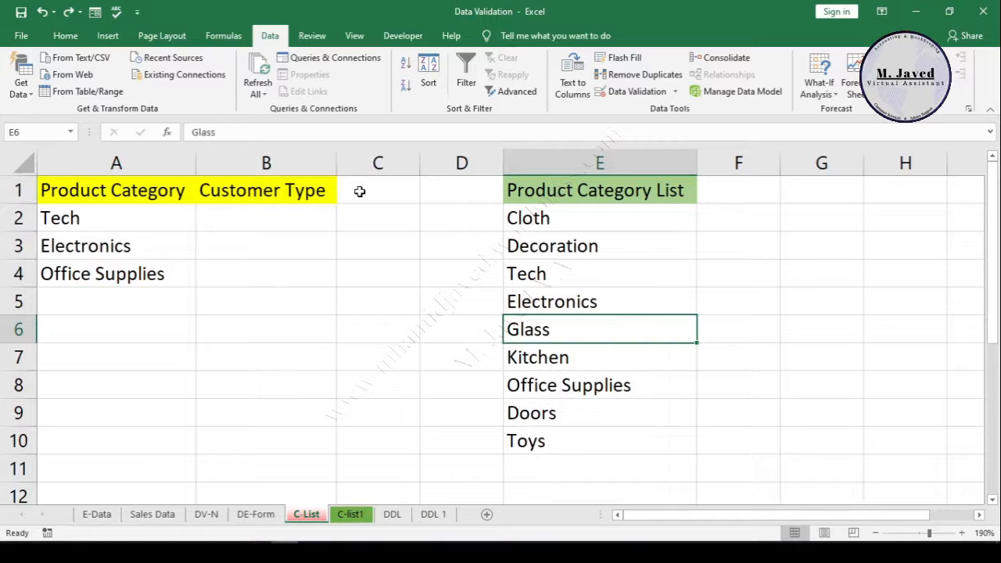
mouse_move(541, 352)
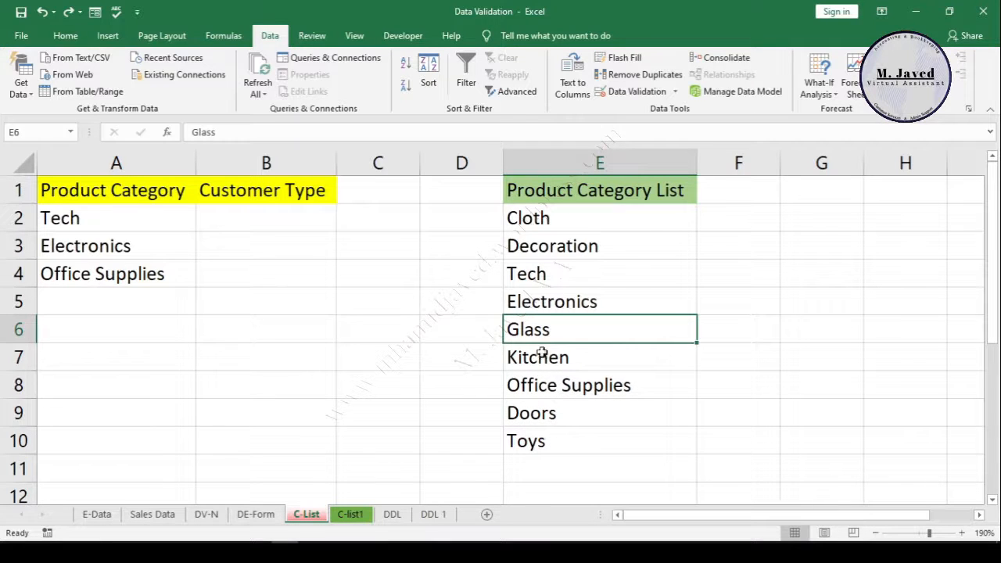
Add Furniture in E11, move it below Office Supplies, and check A5's drop-down lists it.
left_click(570, 466)
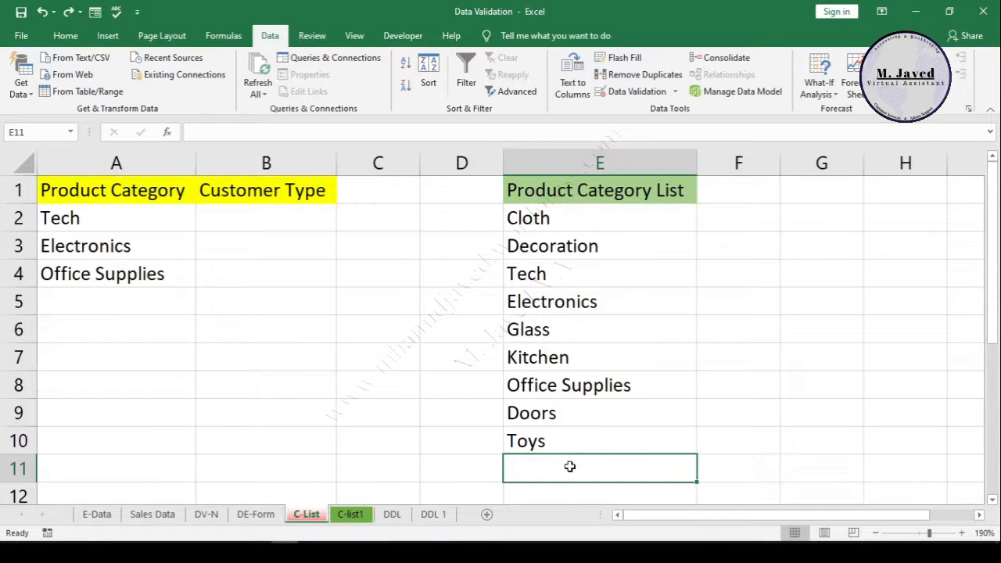
type("Furni")
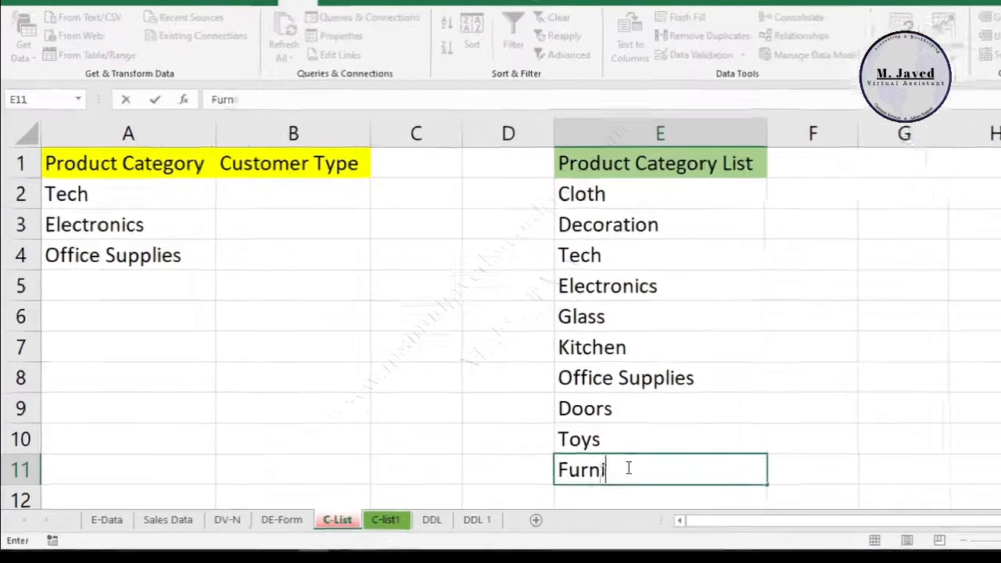
type("ture")
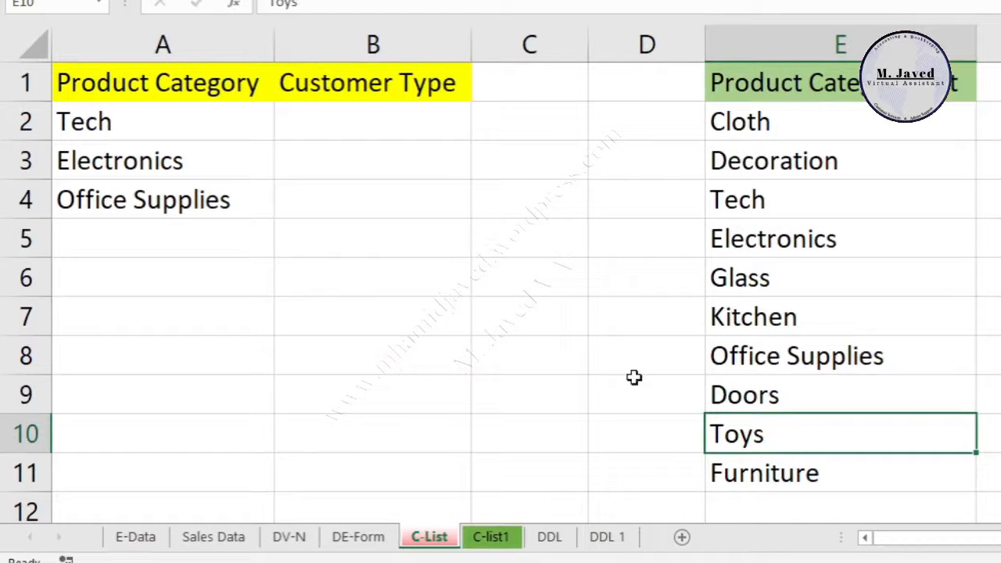
left_click(163, 238)
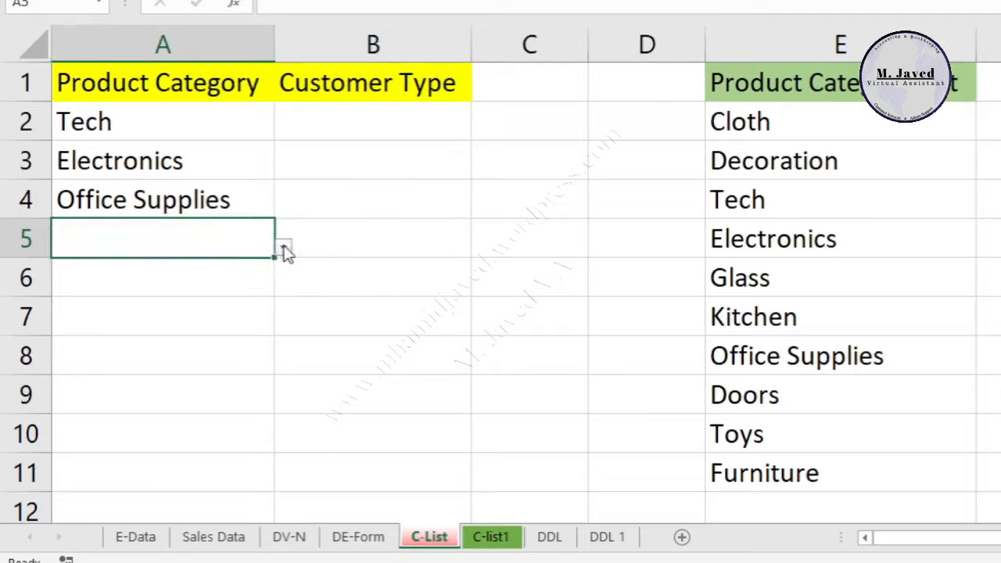
left_click(282, 247)
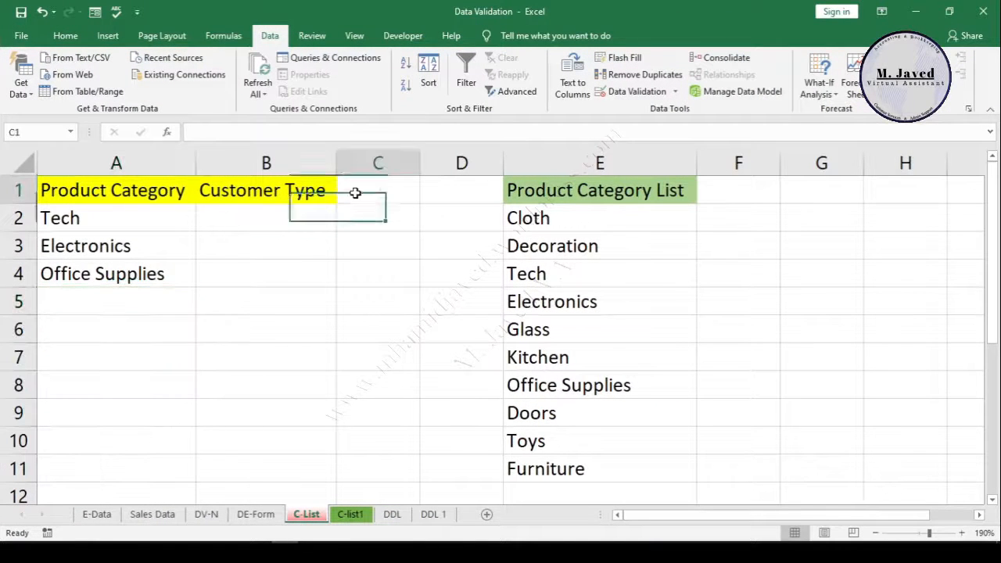
left_click(599, 469)
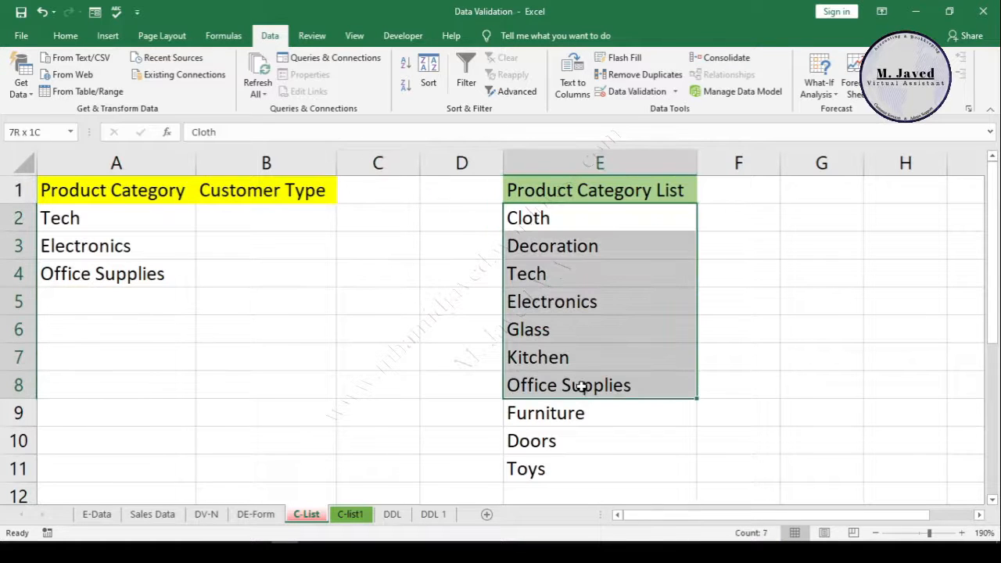
Sort the E2:E11 category list A to Z and check A5's drop-down shows the sorted order.
left_click_drag(599, 384, 599, 482)
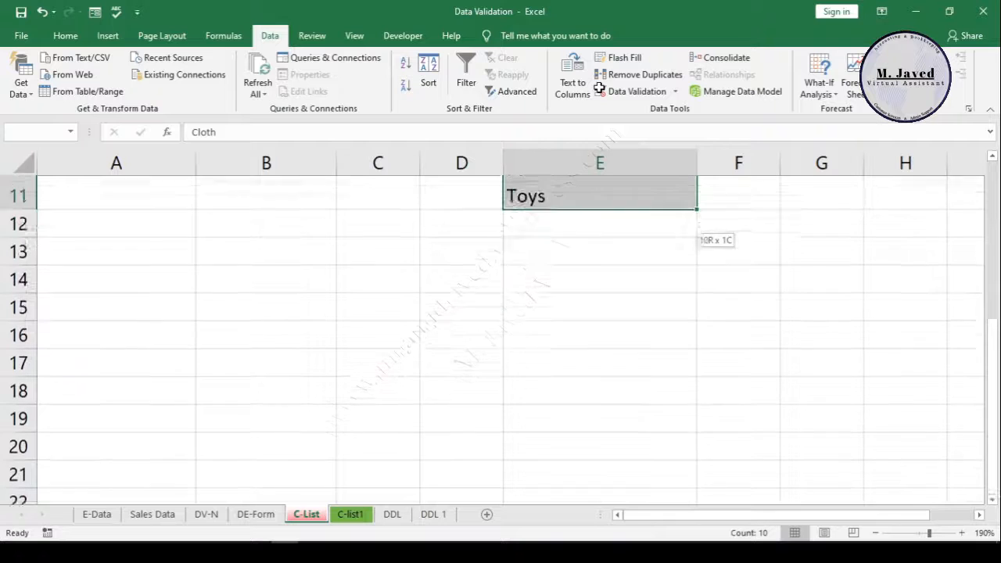
scroll("up", 3)
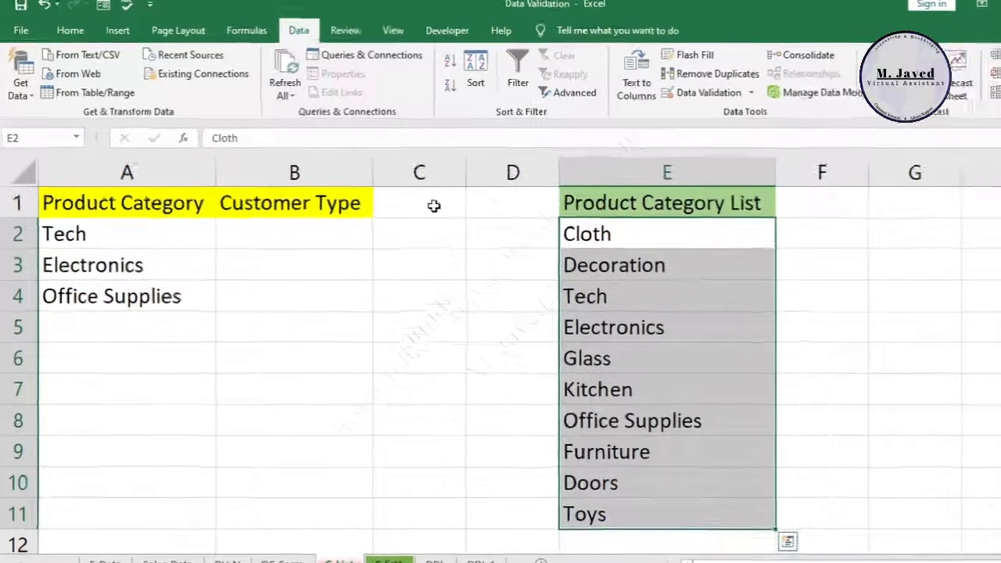
left_click_drag(667, 233, 666, 419)
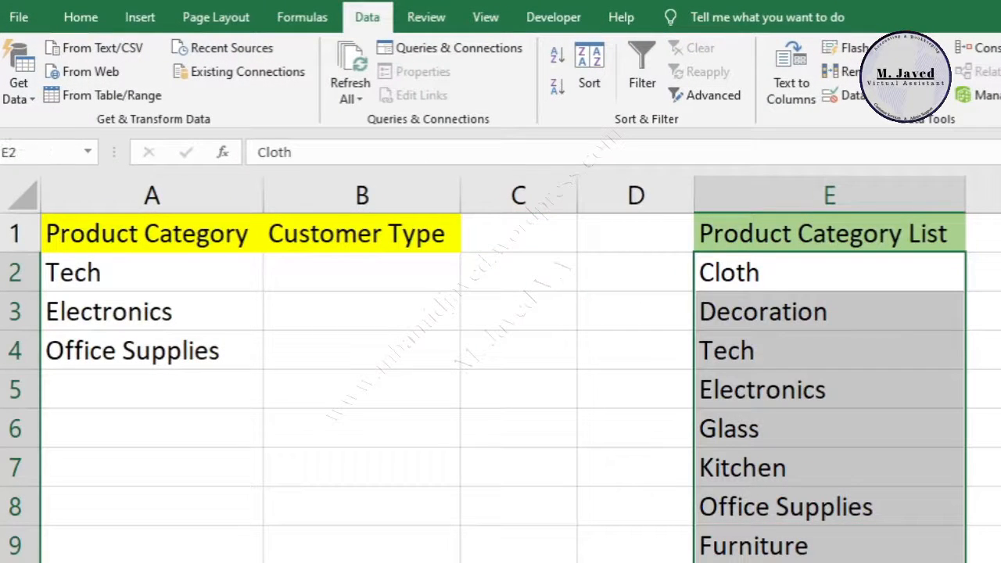
left_click(589, 82)
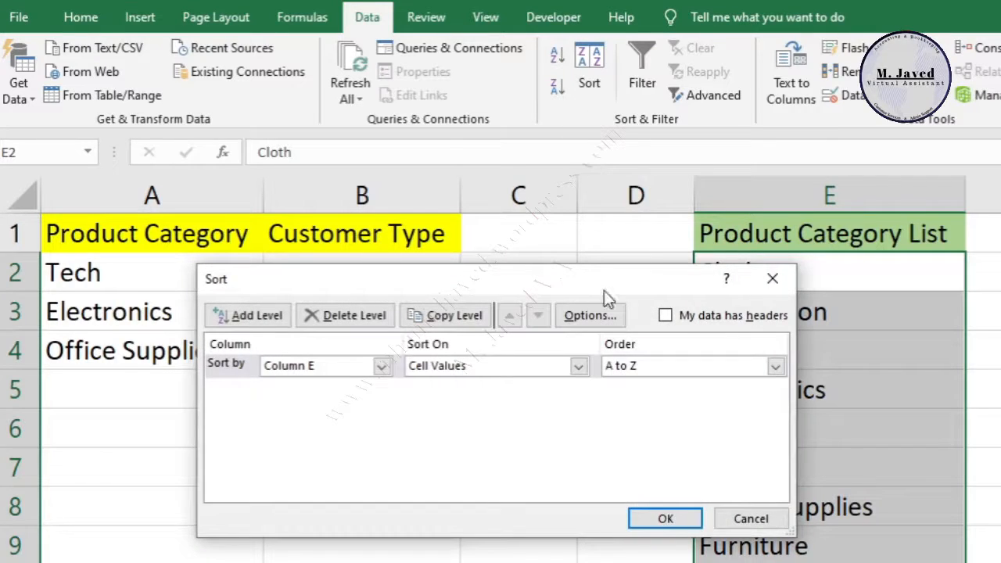
left_click(664, 518)
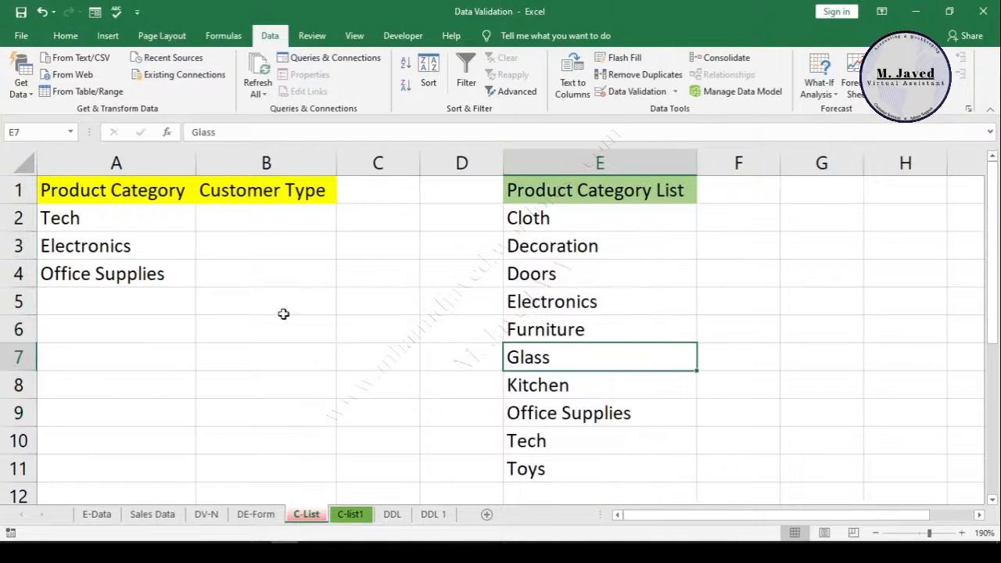
left_click(116, 300)
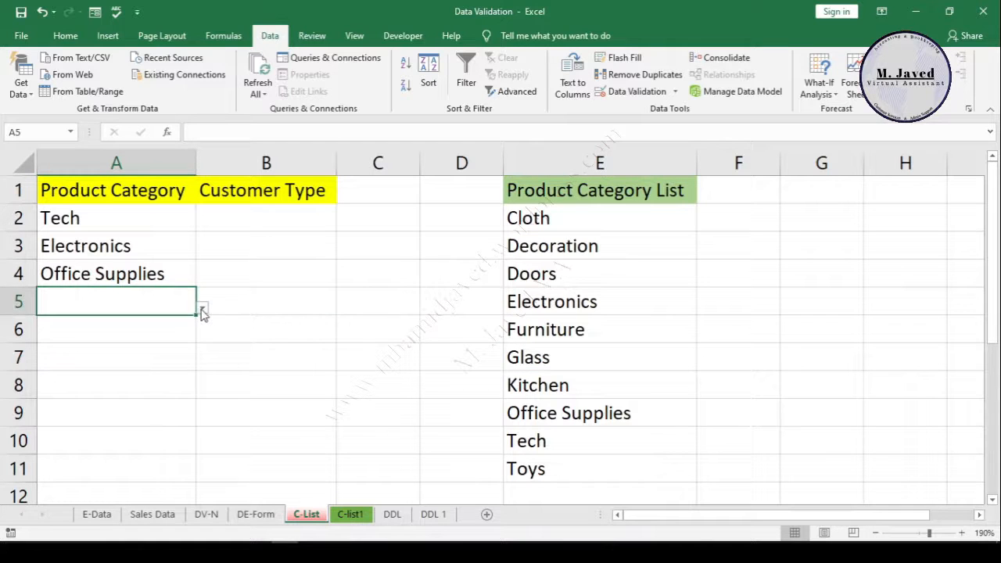
left_click(202, 305)
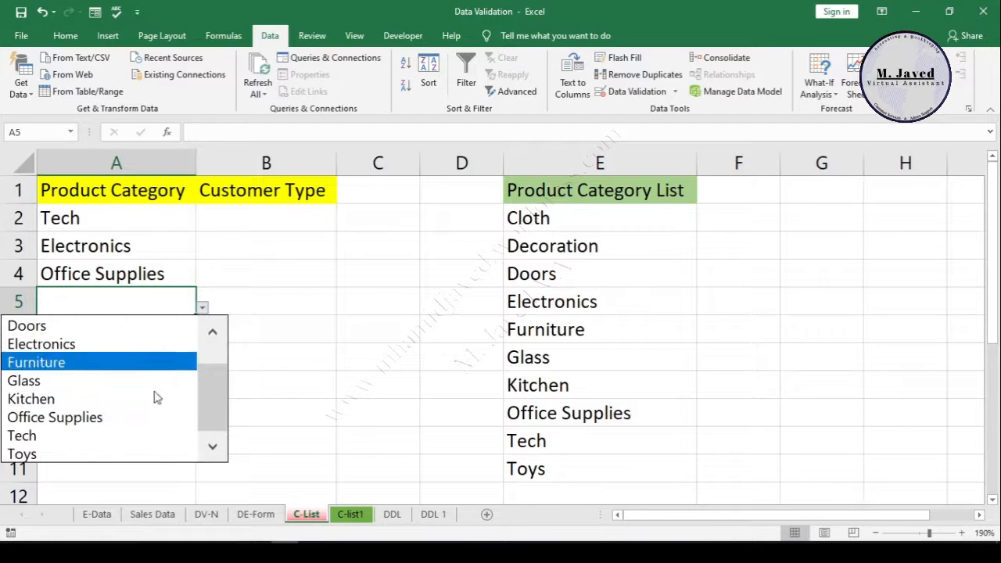
Choose Doors for cell A5 from the category drop-down.
left_click(26, 325)
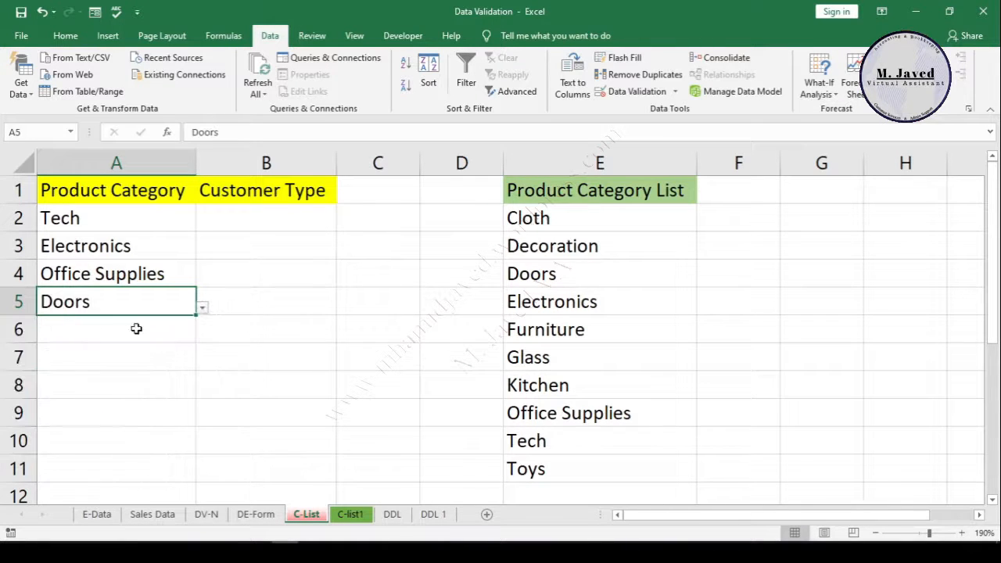
left_click(266, 217)
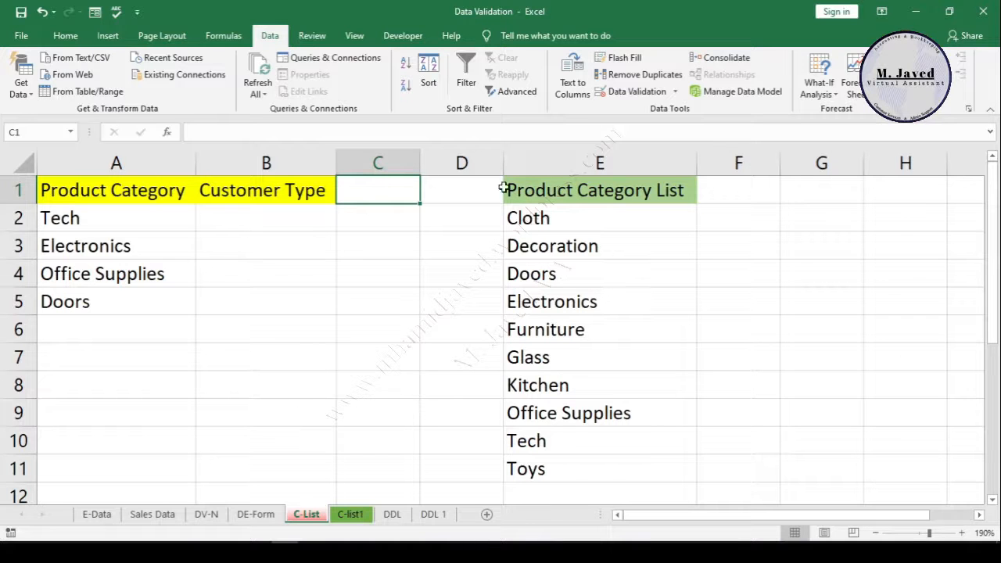
Enter a row of dashes in E12 as a separator for the category list.
scroll("down", 3)
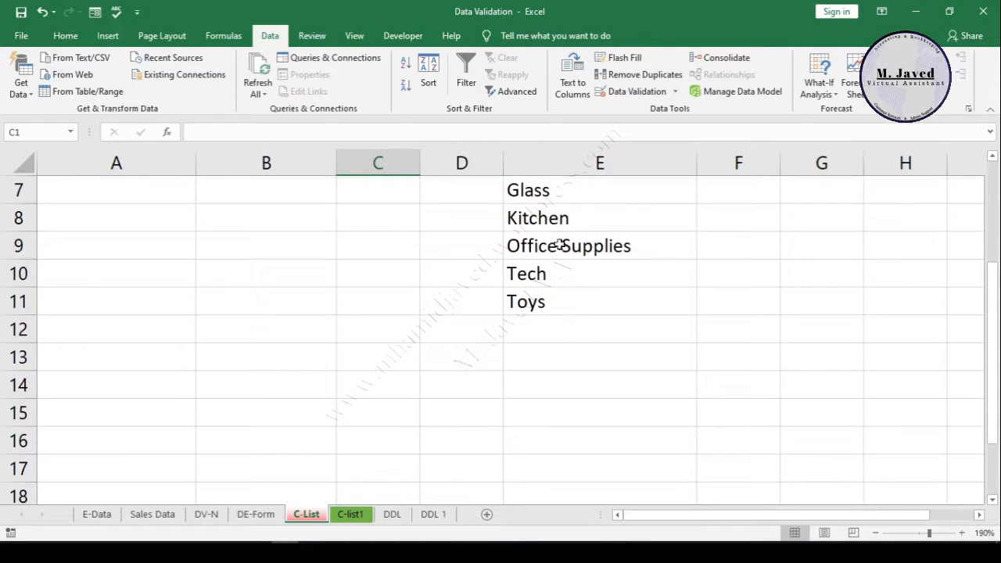
left_click(600, 329)
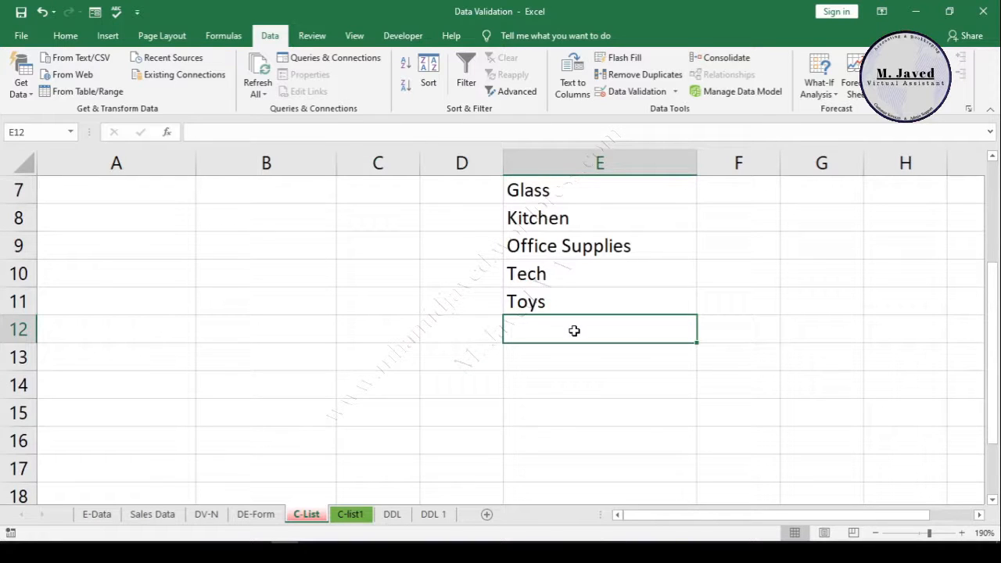
double_click(601, 329)
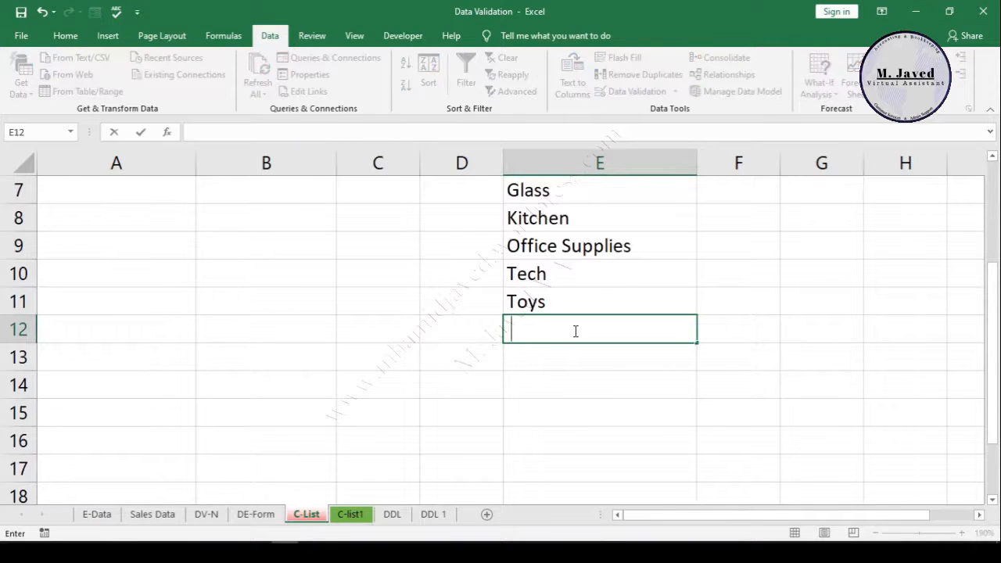
type("-----")
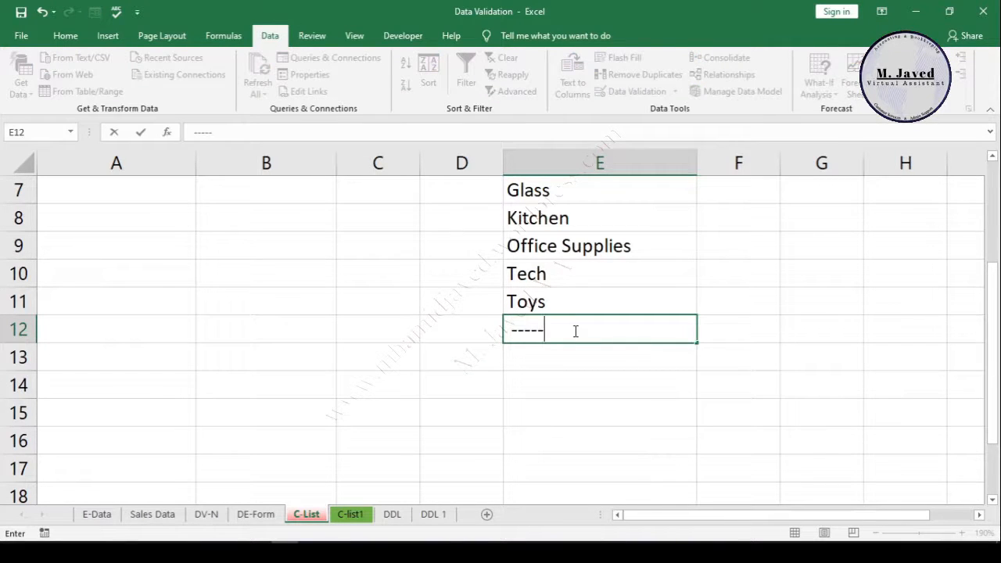
type("--")
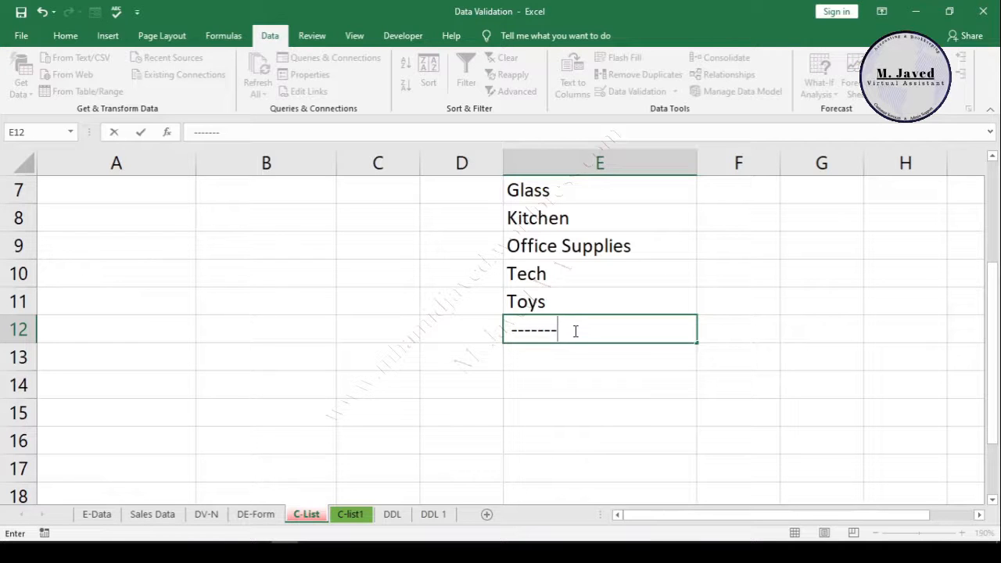
key("Return")
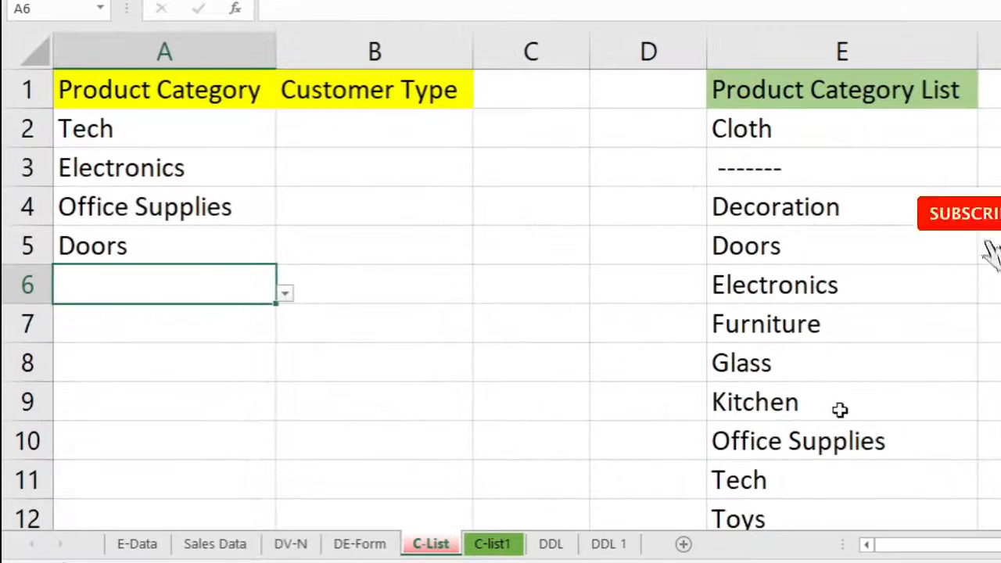
left_click(798, 441)
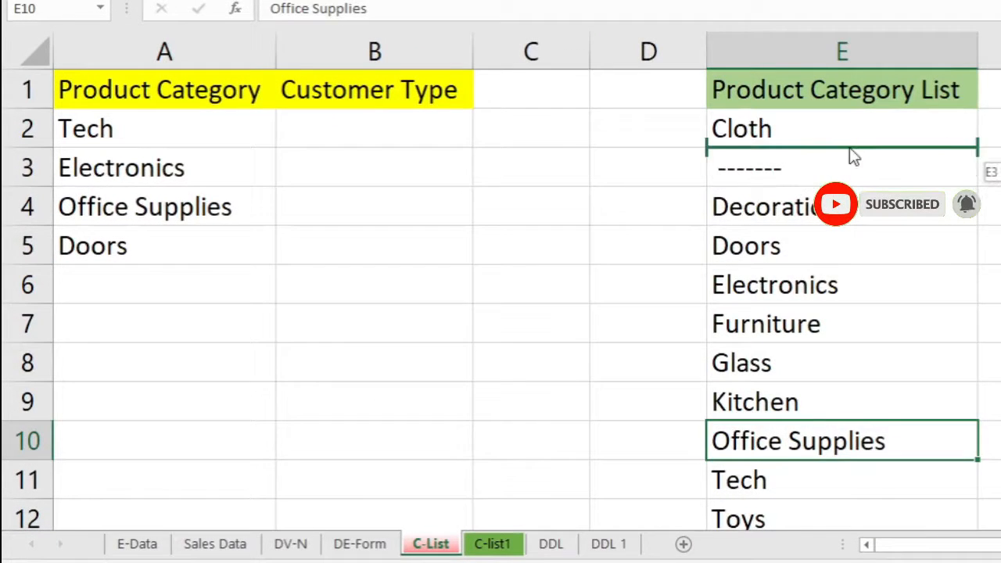
left_click(841, 167)
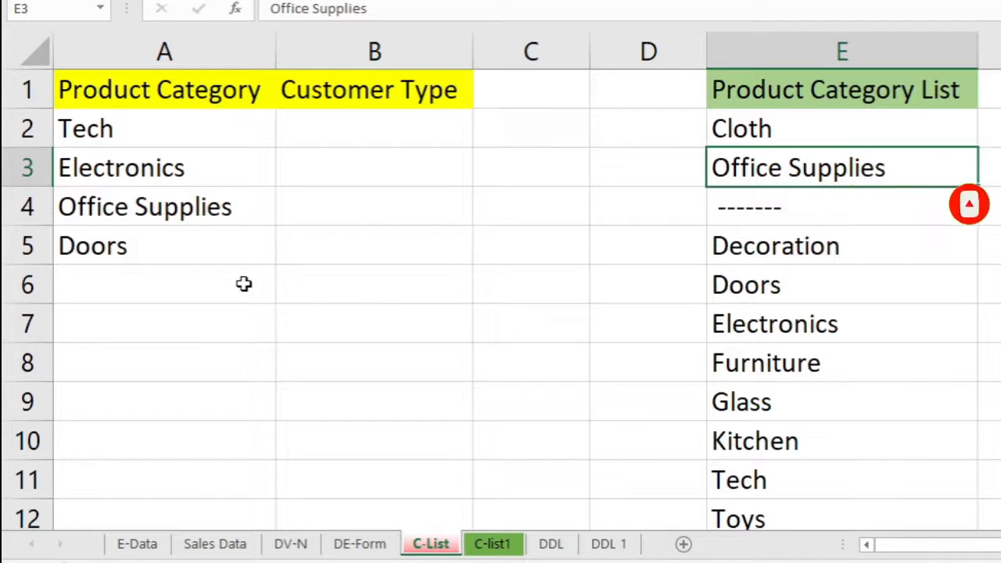
left_click(284, 294)
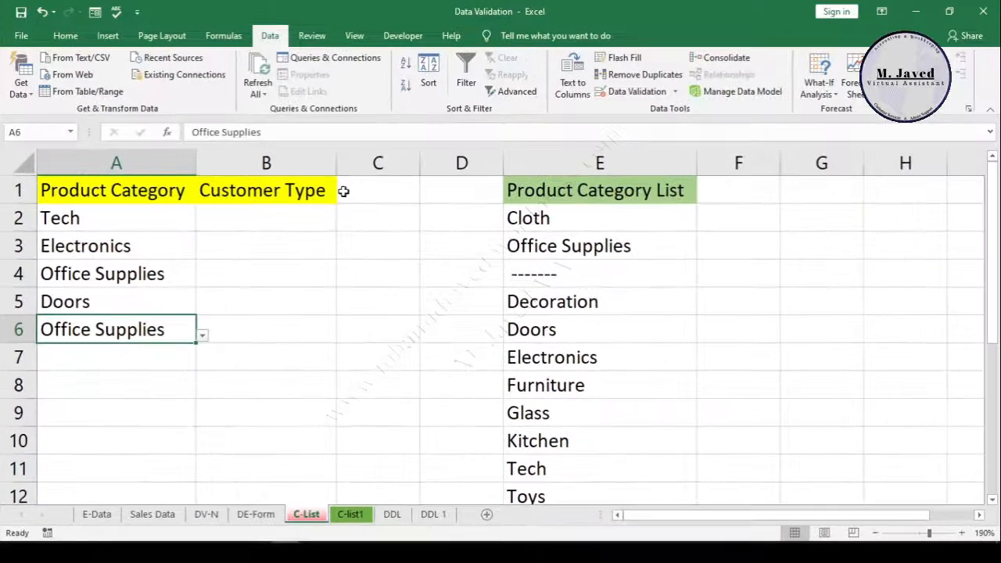
left_click(379, 191)
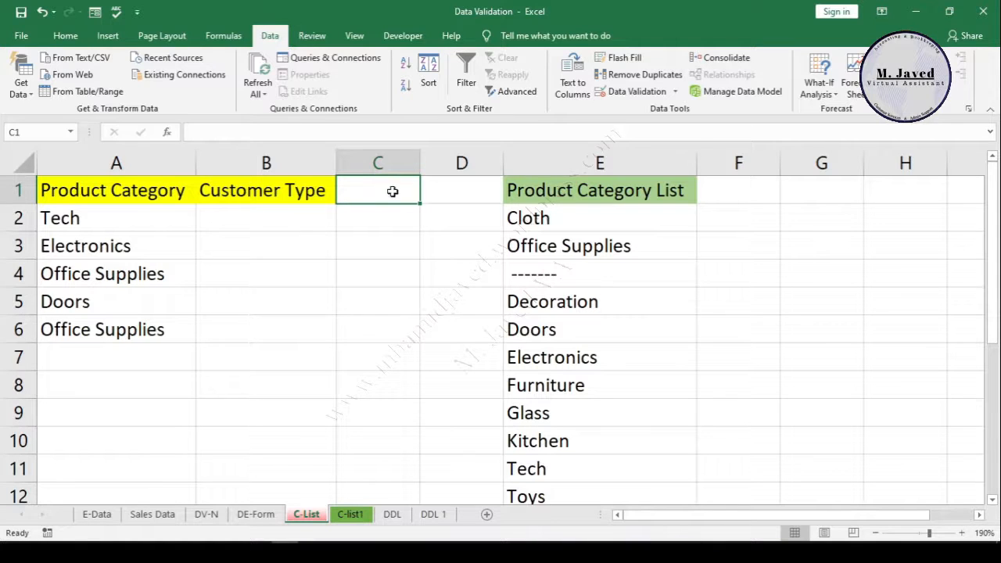
right_click(599, 163)
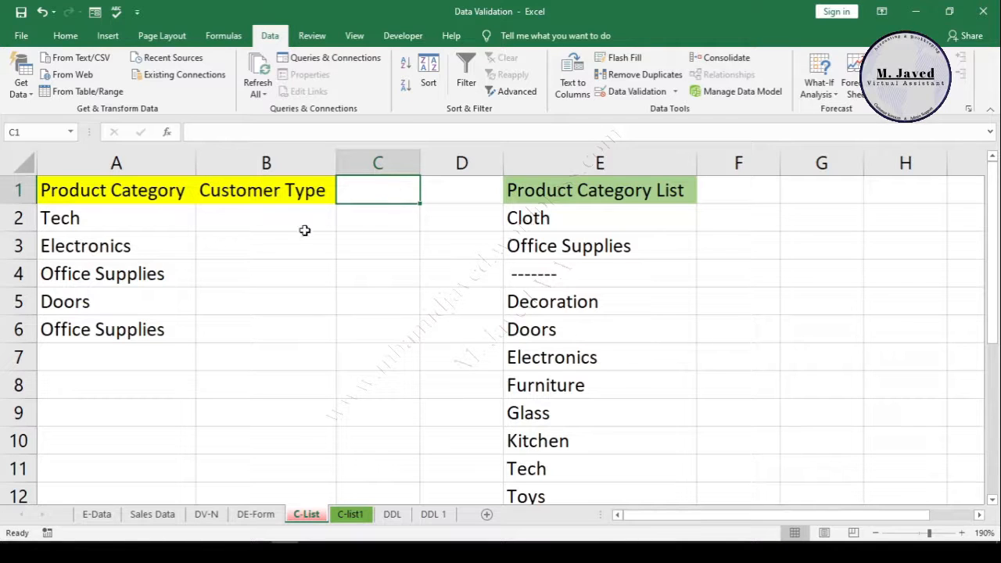
Set column B's validation to a List sourced from C-list1!A2:A6, not yet confirmed.
left_click(266, 218)
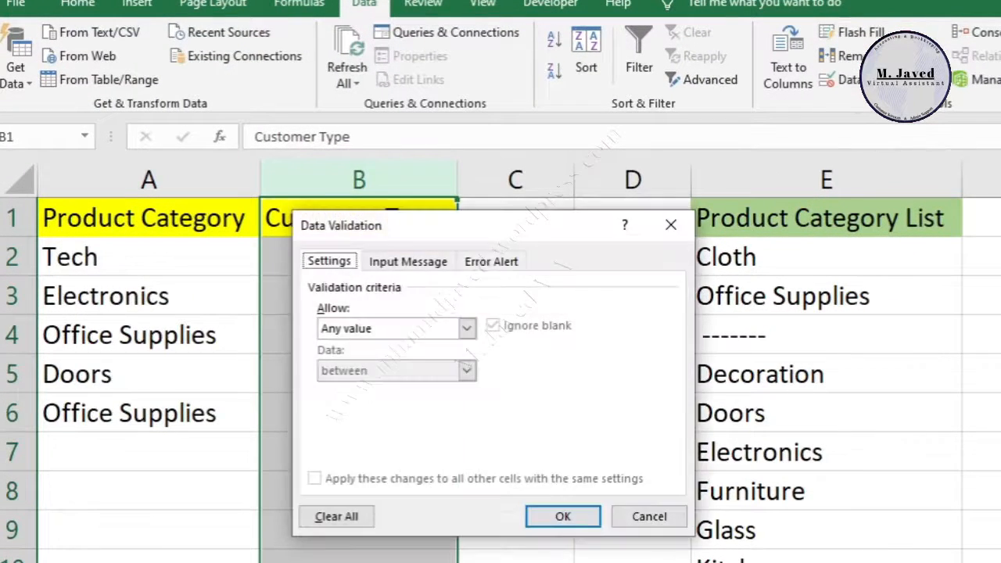
left_click(466, 329)
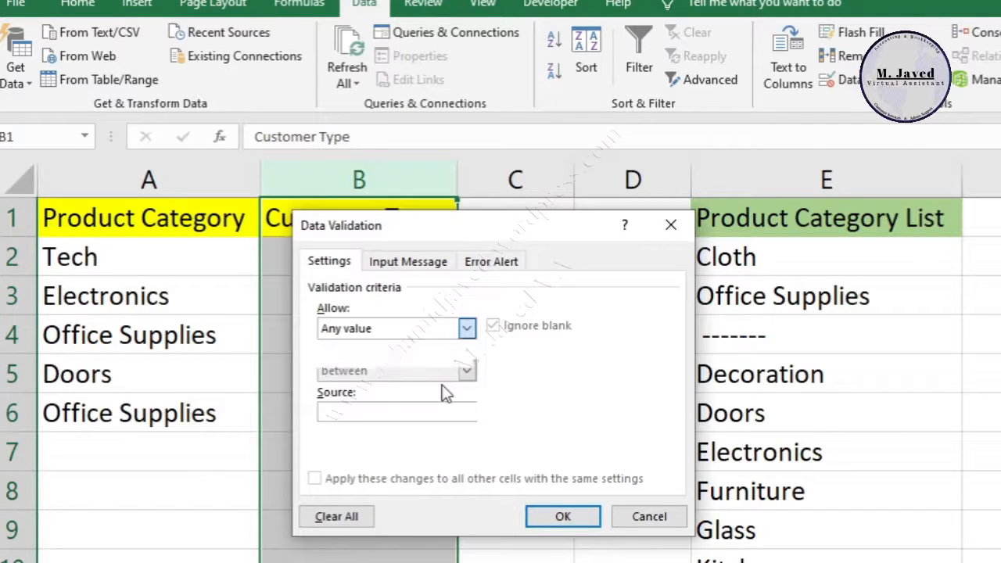
left_click(395, 329)
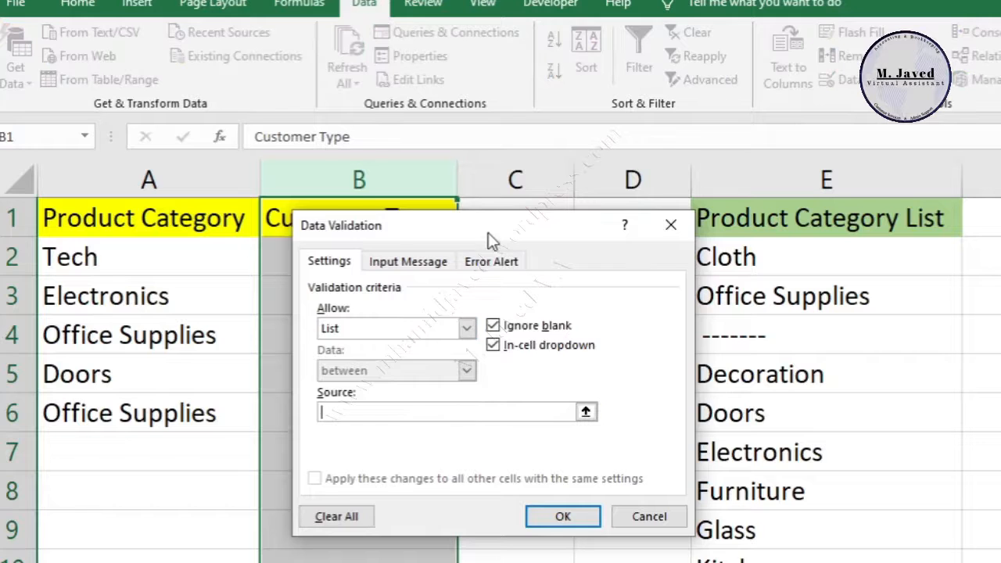
left_click_drag(485, 225, 532, 230)
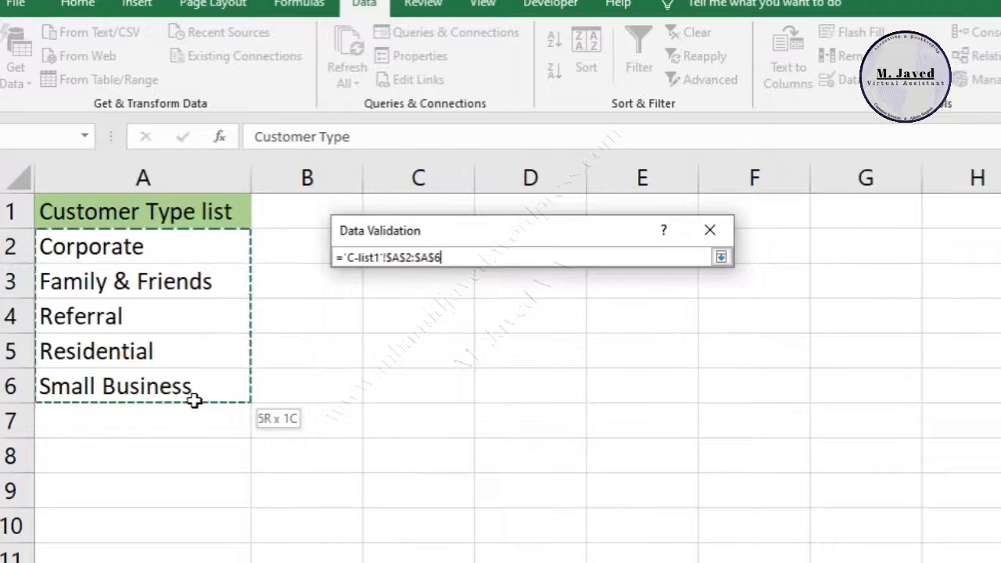
left_click(720, 256)
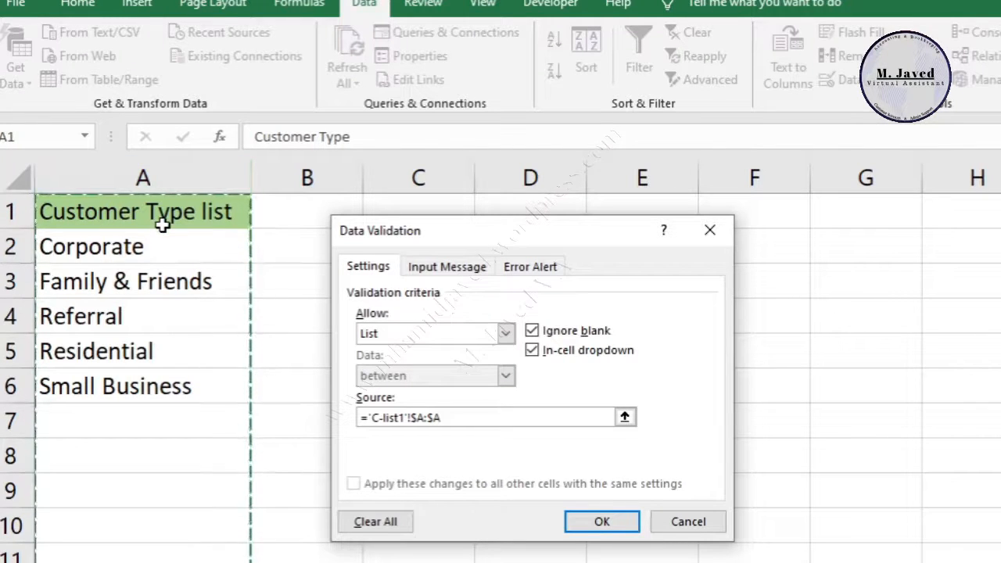
mouse_move(185, 275)
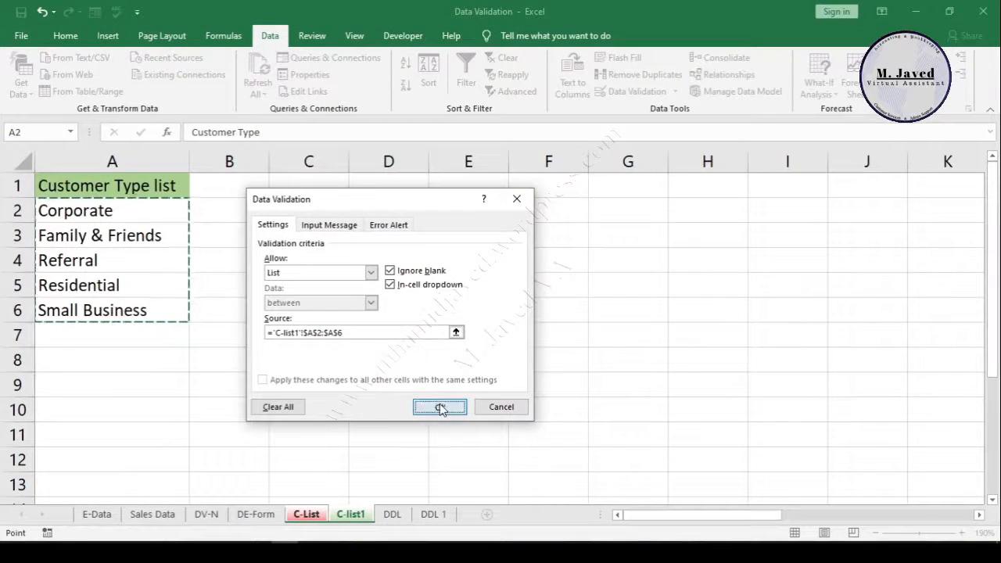
Confirm the Customer Type validation and pick Family & Friends, Residential and Small Business in B2:B4.
left_click(438, 407)
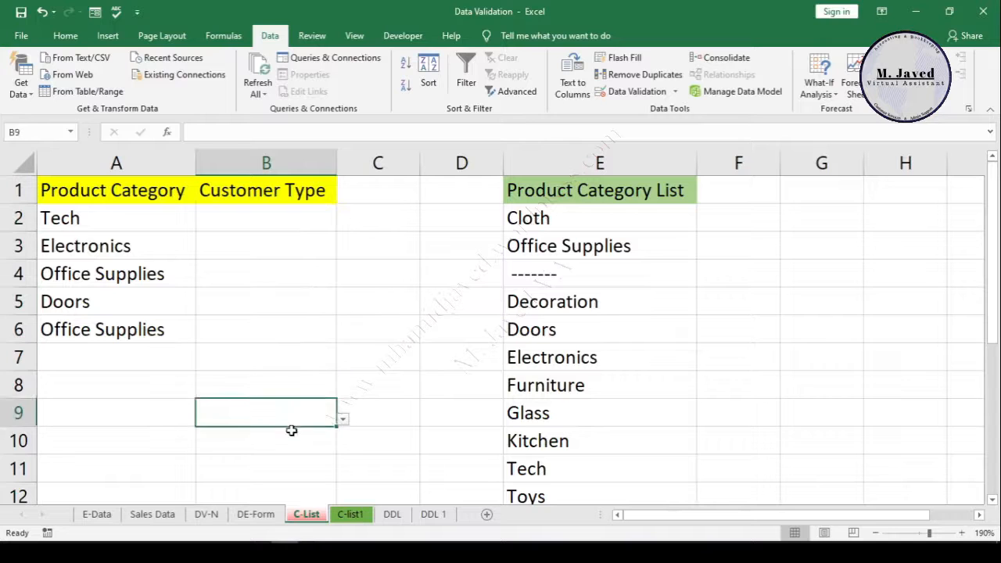
left_click(266, 217)
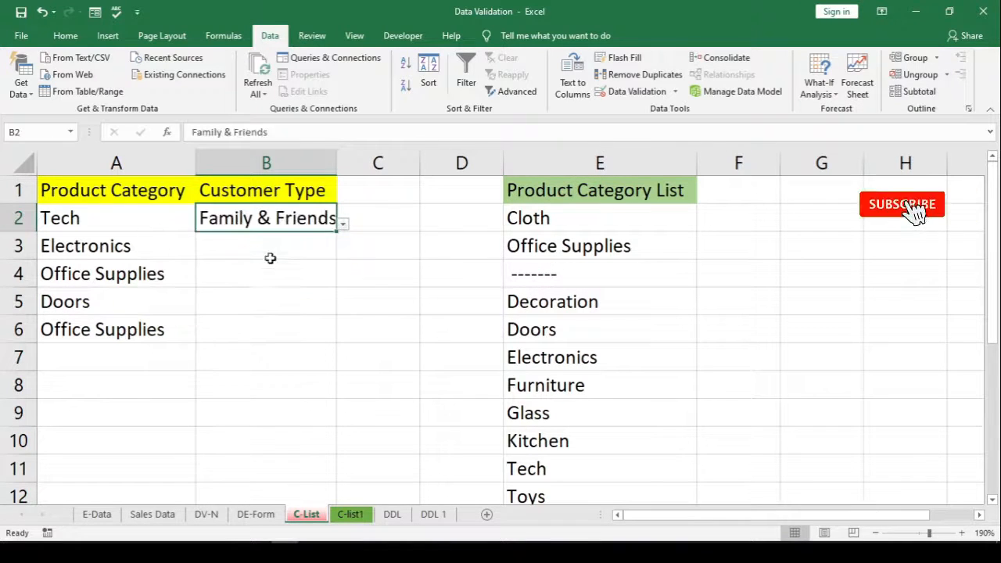
left_click(342, 252)
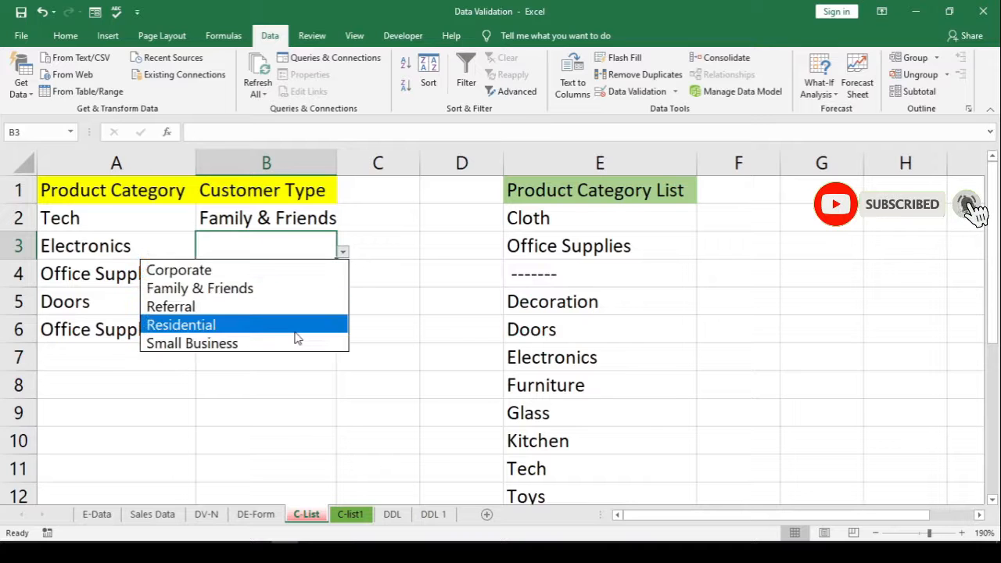
left_click(181, 323)
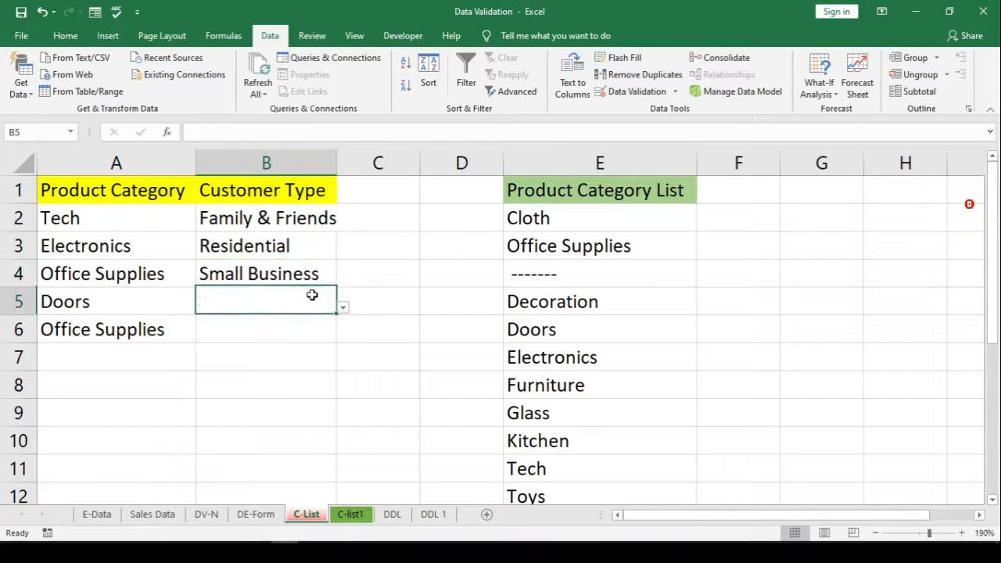
left_click(378, 190)
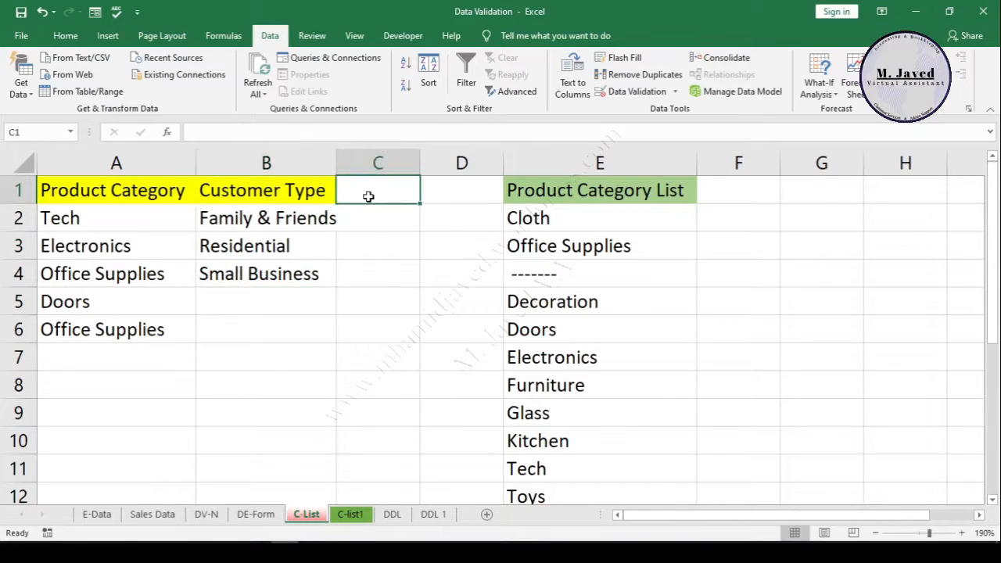
Clear data validation from the A1:B1 header cells, leaving them as Any value.
left_click(266, 189)
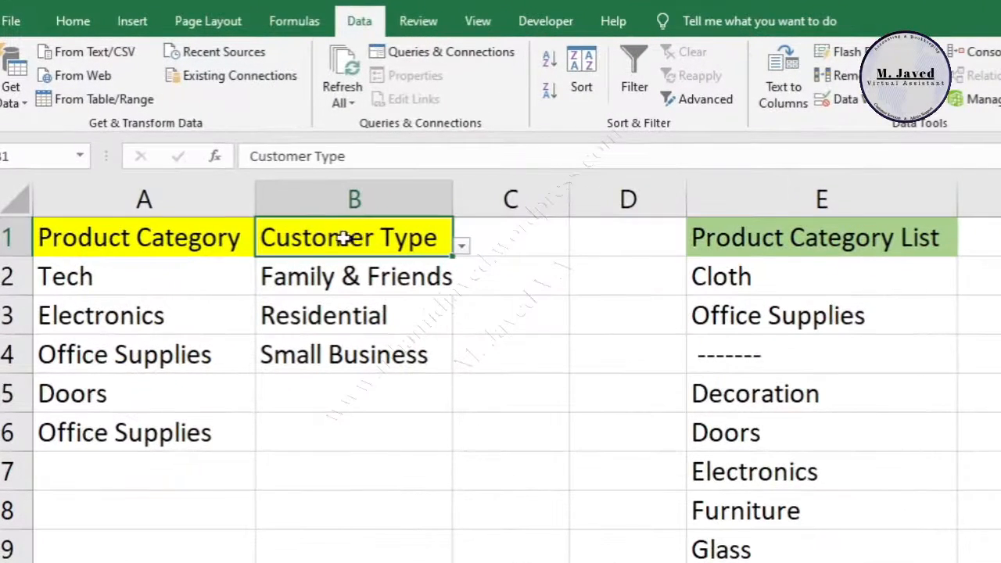
left_click(144, 238)
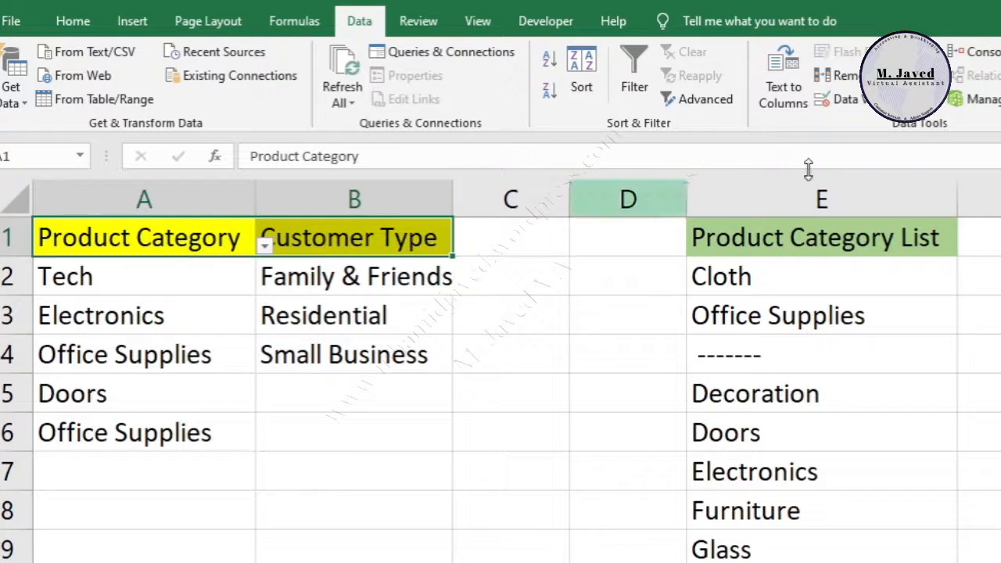
left_click(837, 98)
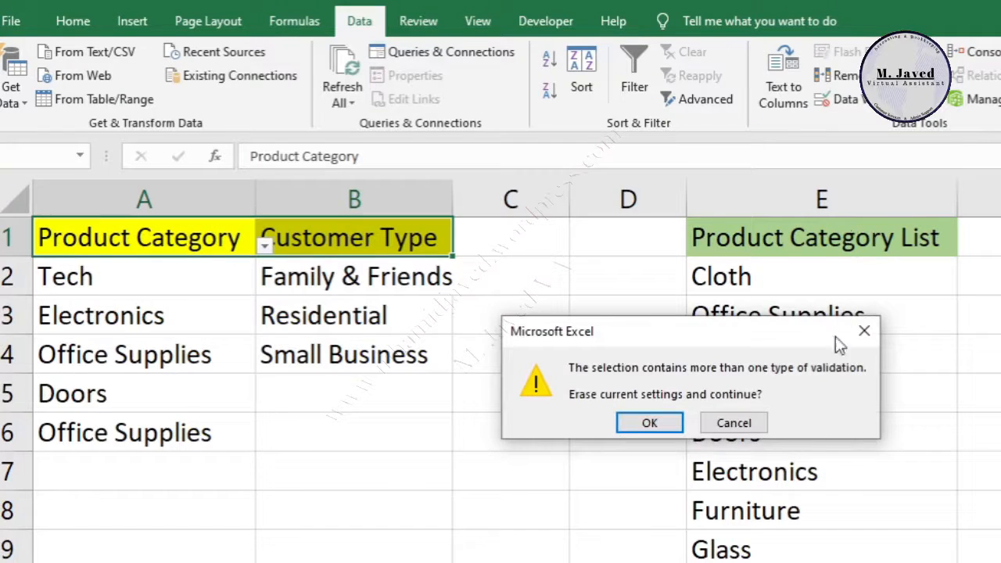
mouse_move(739, 388)
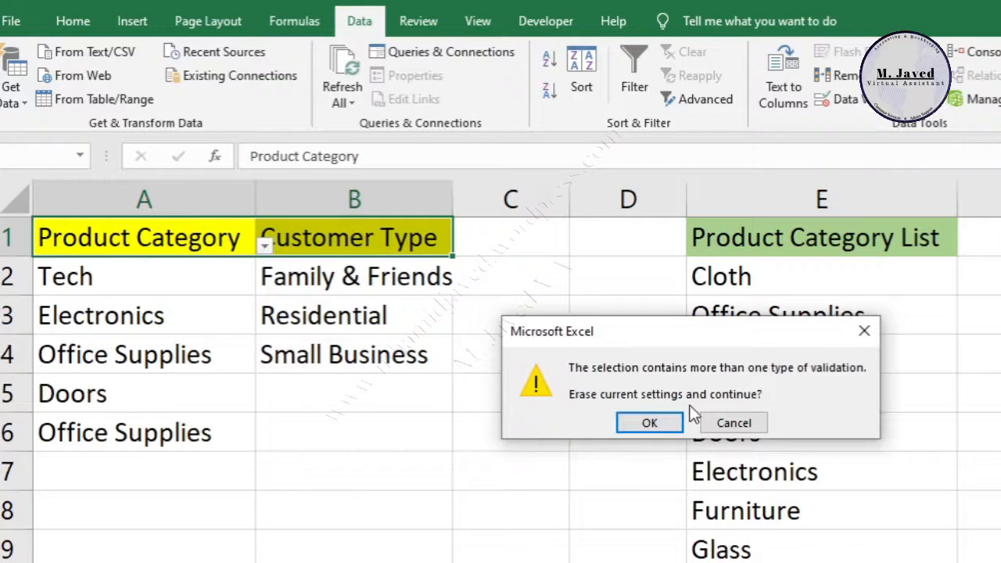
left_click(649, 422)
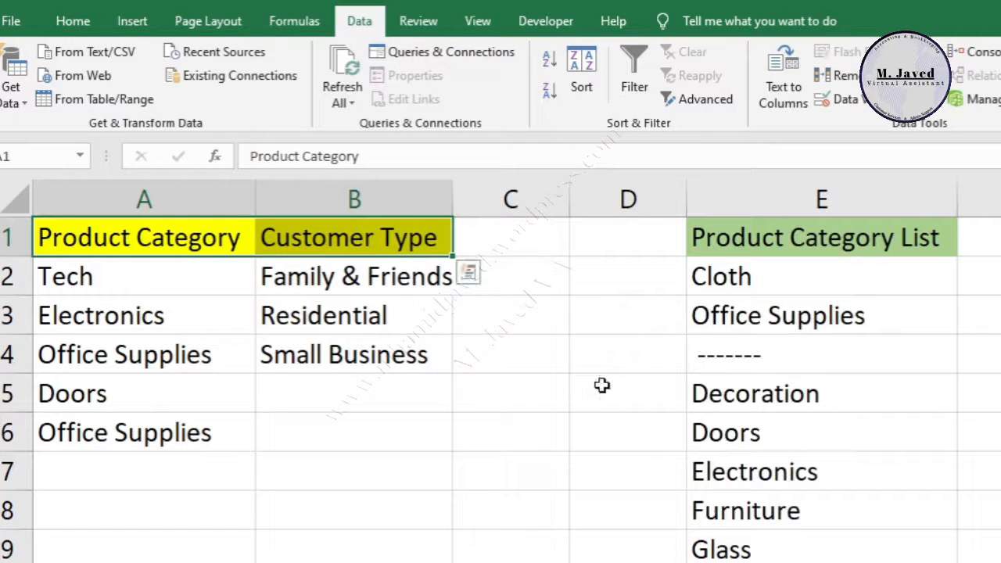
left_click(510, 237)
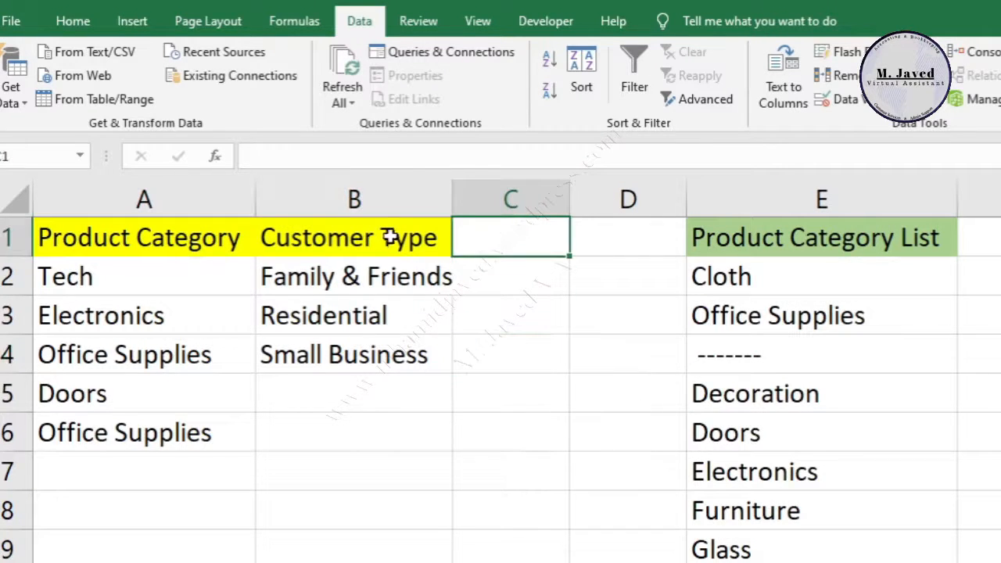
left_click(144, 238)
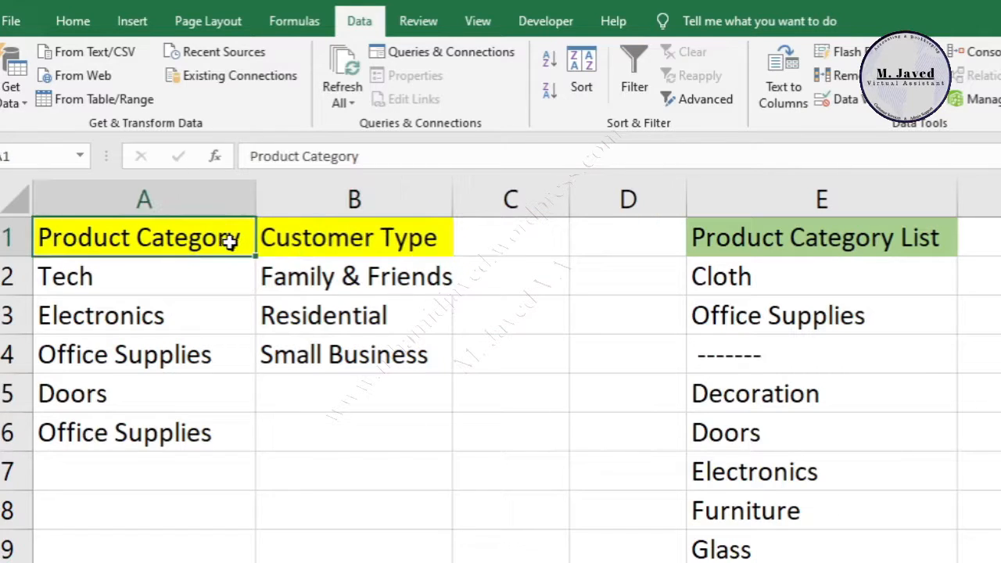
left_click(325, 292)
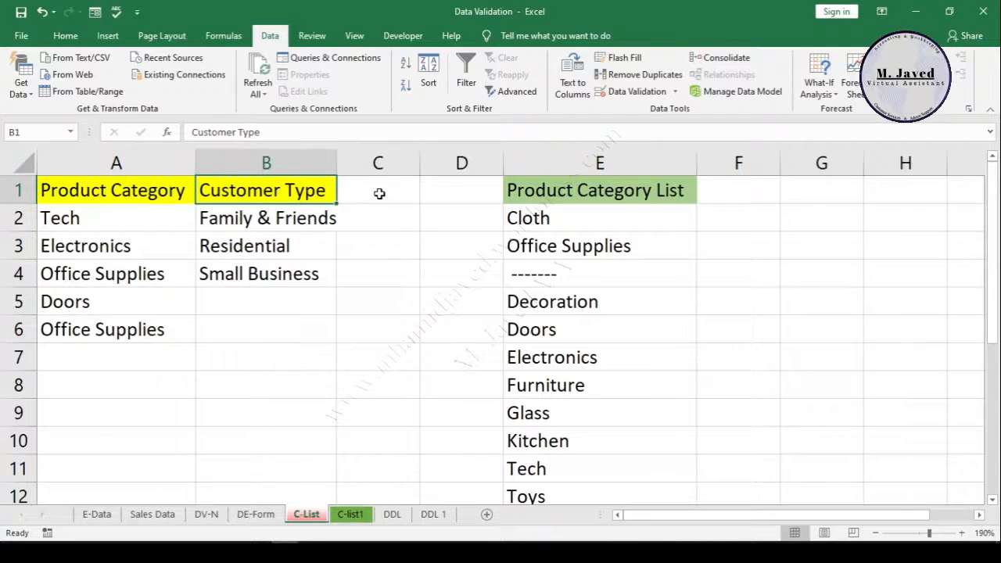
left_click(379, 191)
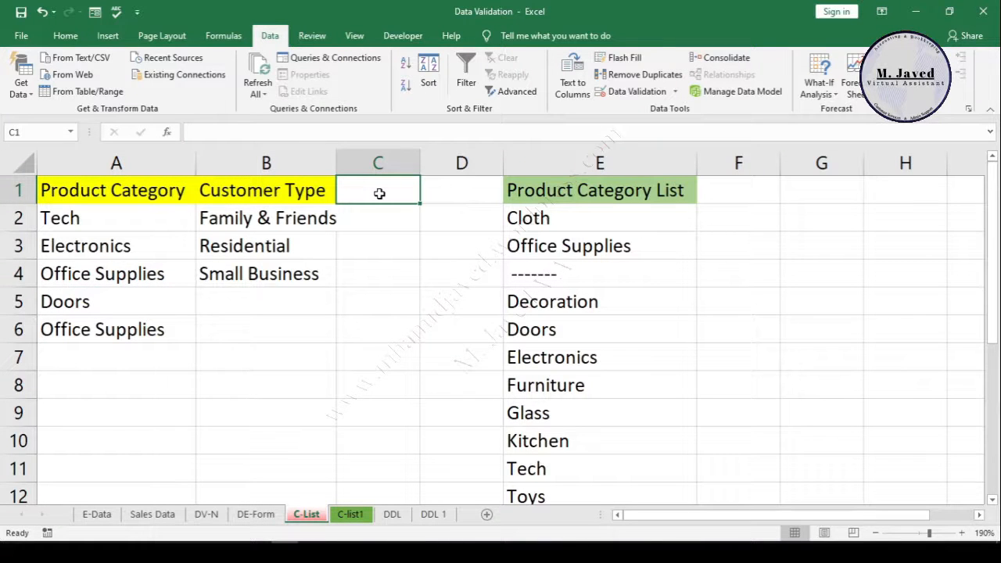